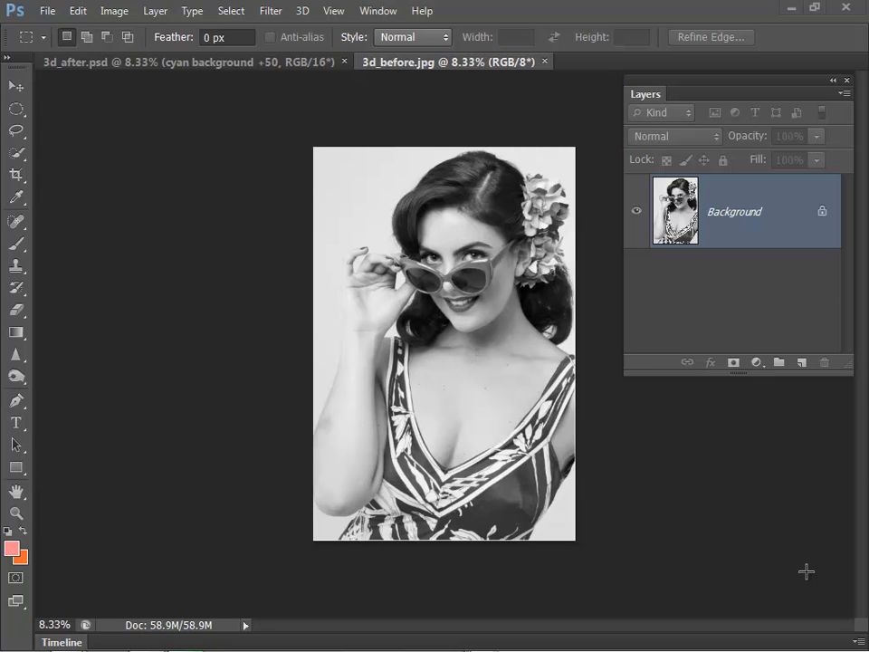
mouse_move(786, 543)
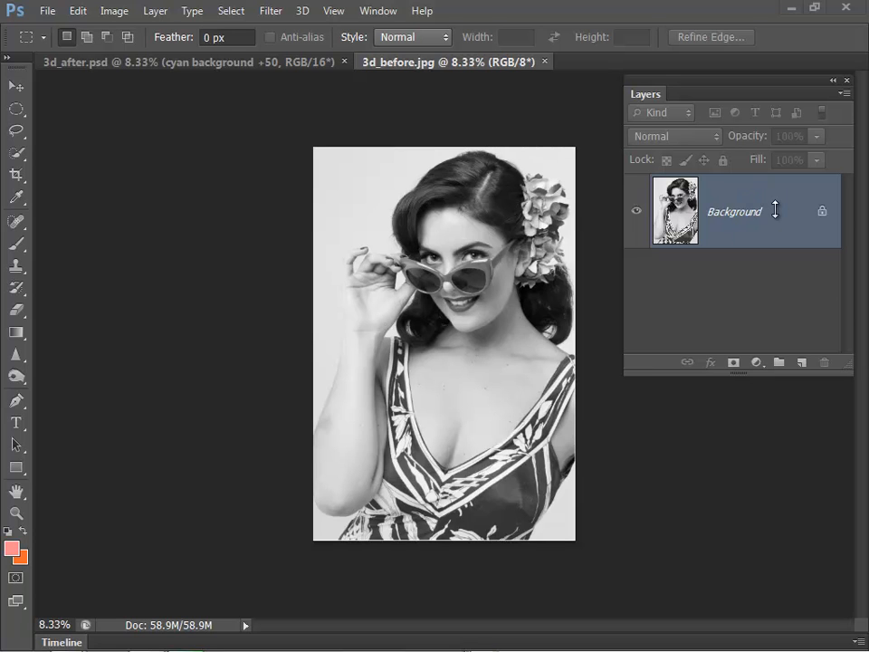
mouse_move(775, 214)
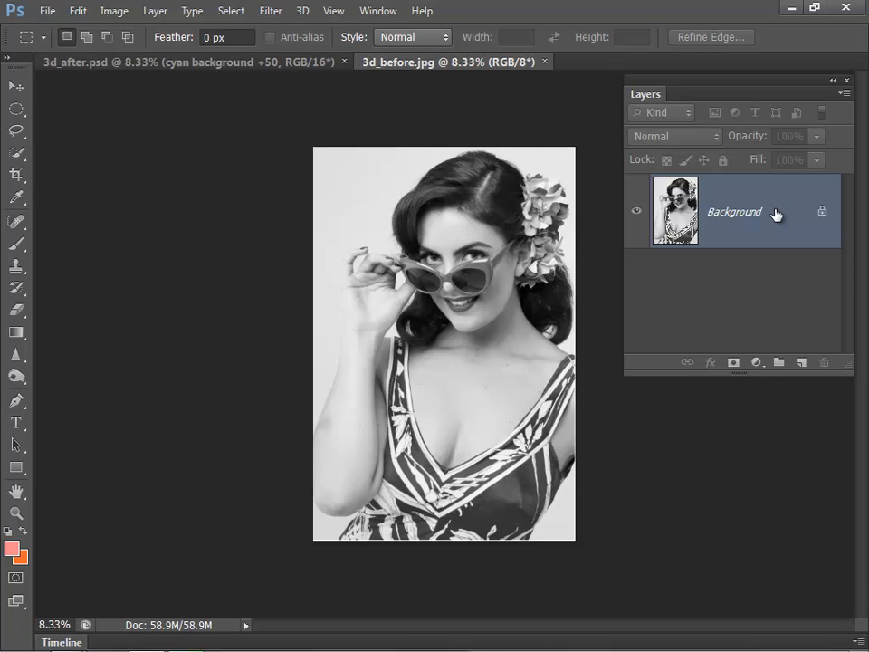
Convert the locked Background into a regular layer and rename it 'Red'.
right_click(733, 210)
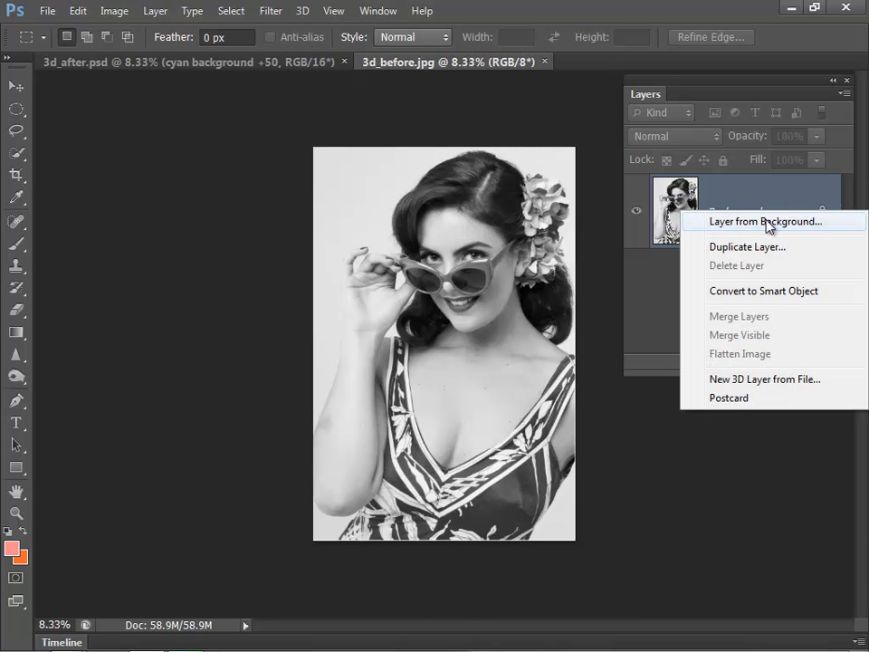
left_click(764, 220)
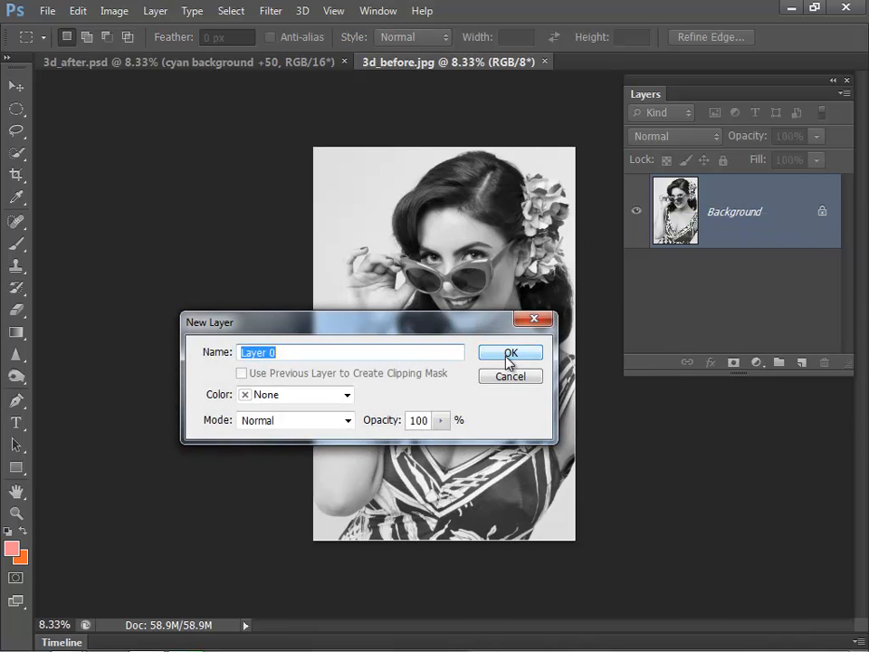
left_click(511, 352)
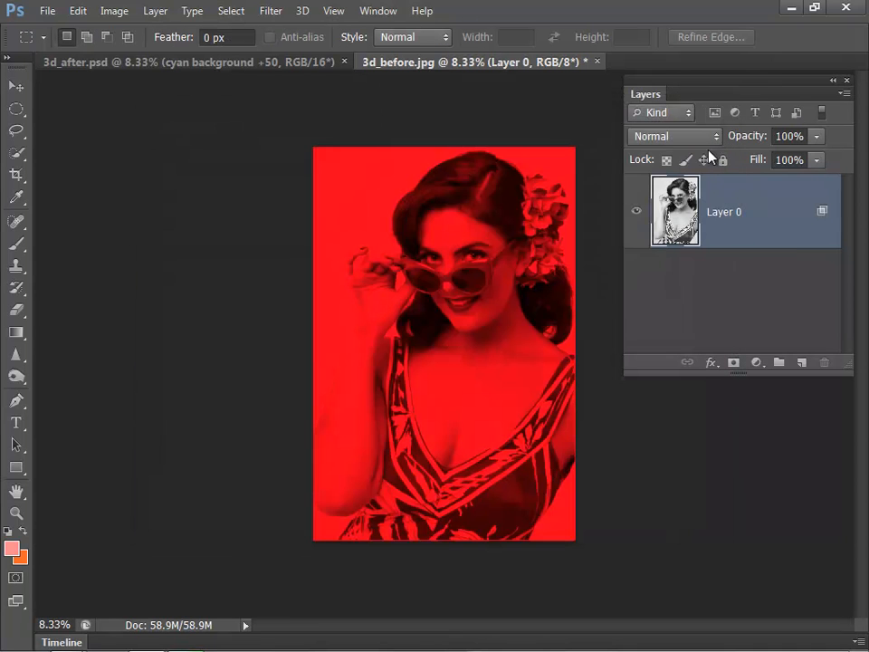
double_click(724, 210)
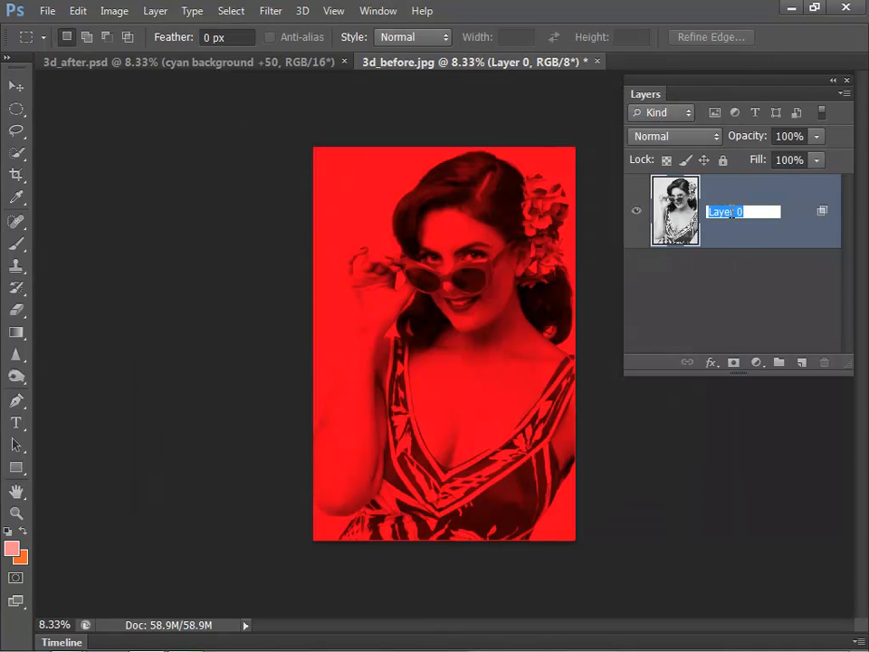
type("Red")
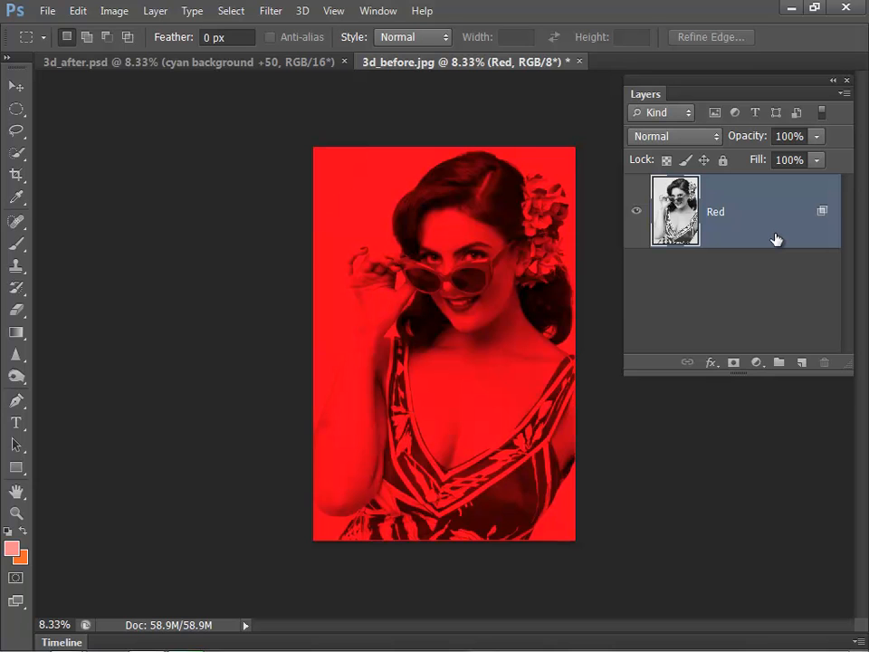
Duplicate the Red layer with Ctrl+J and rename the copy 'Cyan'.
key("ctrl+j")
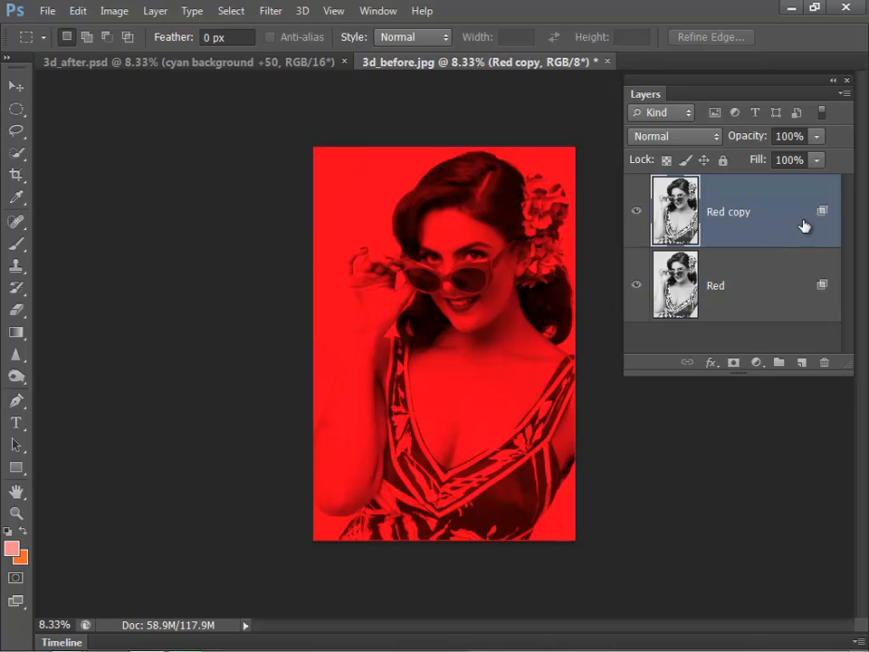
double_click(728, 210)
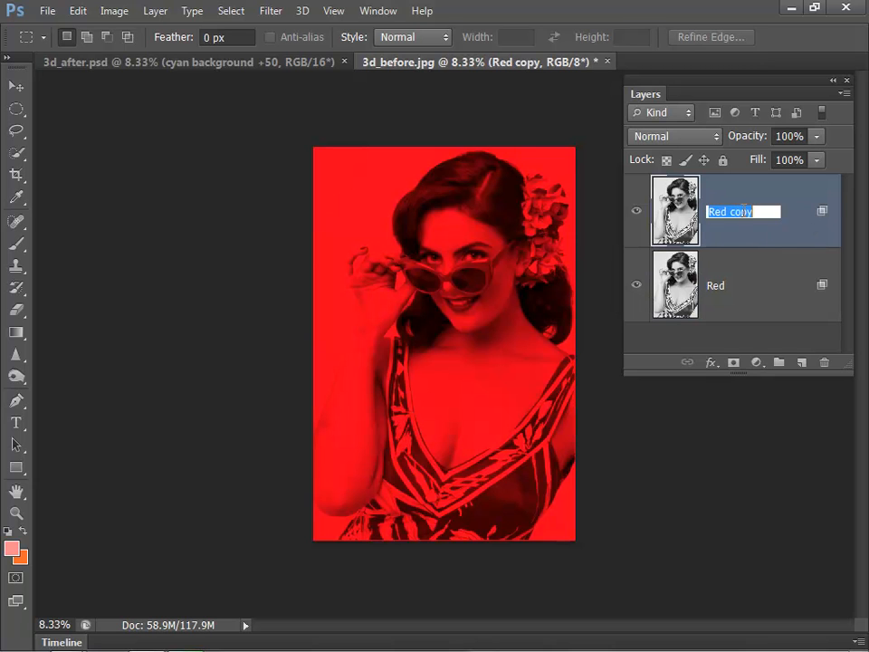
type("Cyan")
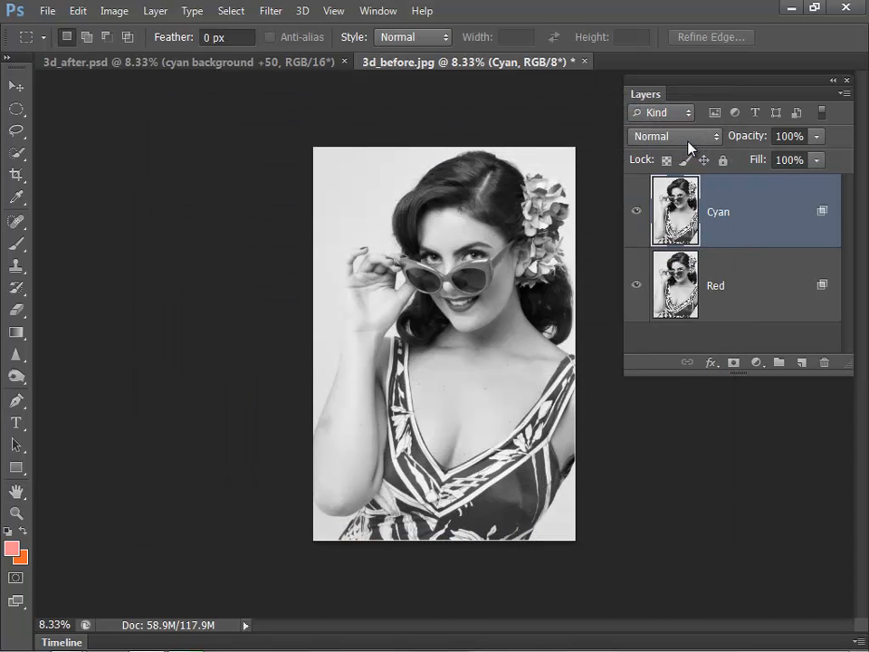
mouse_move(674, 135)
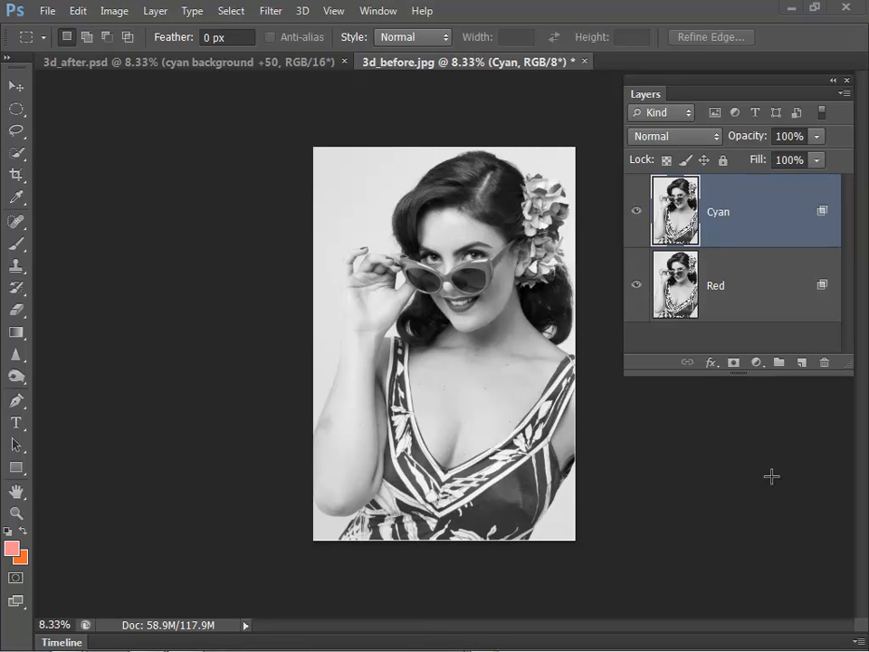
mouse_move(774, 469)
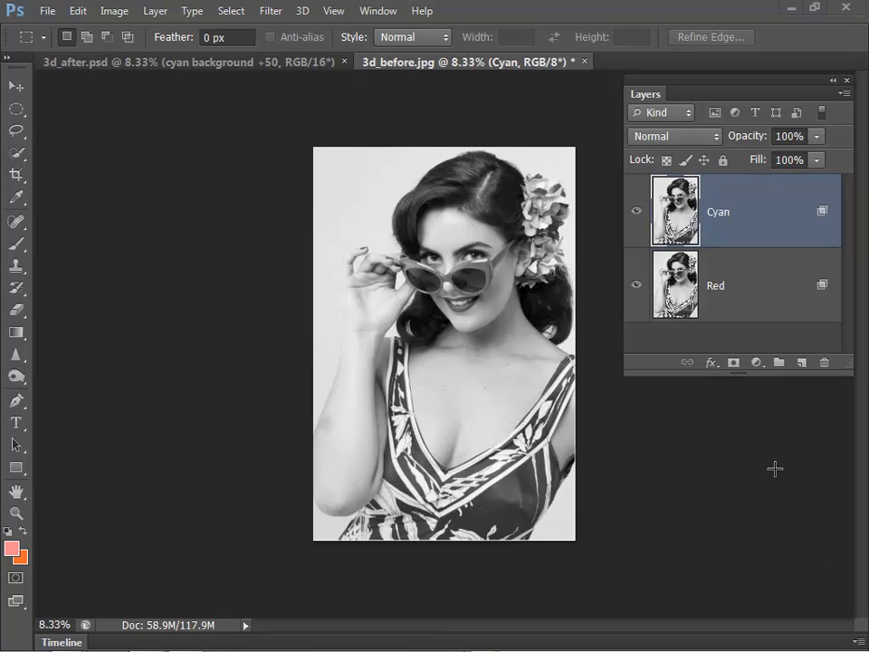
mouse_move(749, 286)
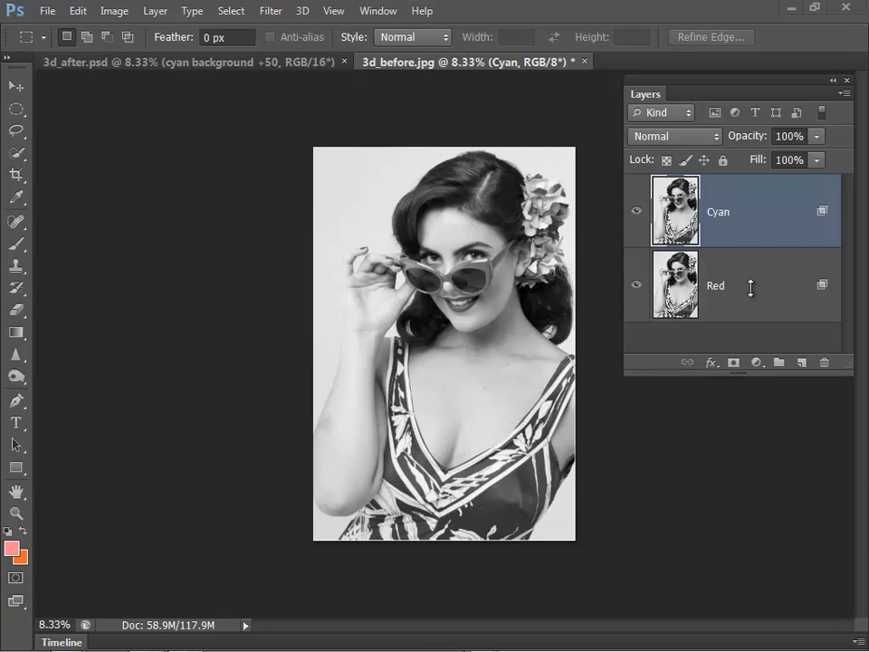
Select the Red layer and shift it sideways to create red/cyan fringed edges.
left_click(715, 286)
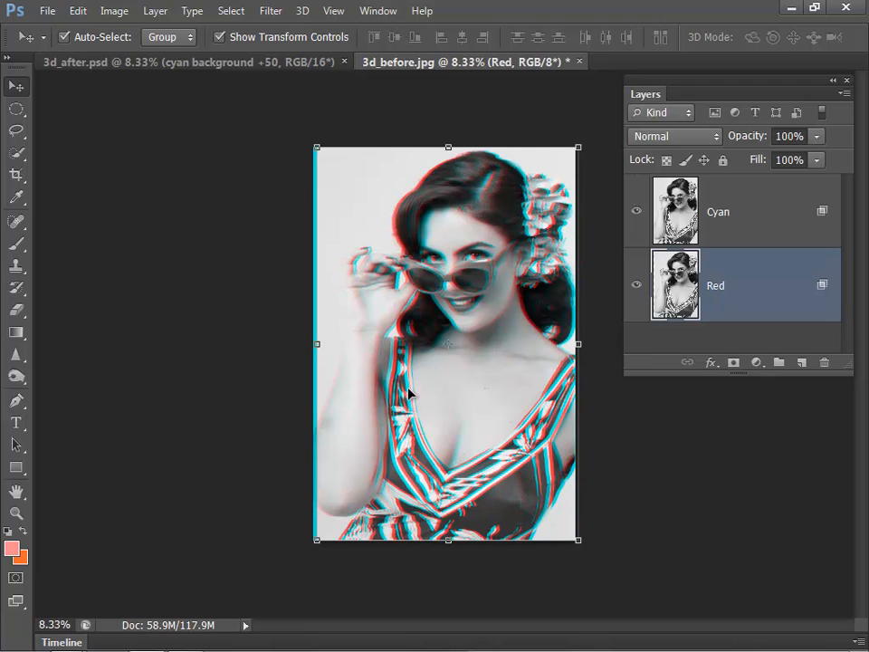
left_click(717, 210)
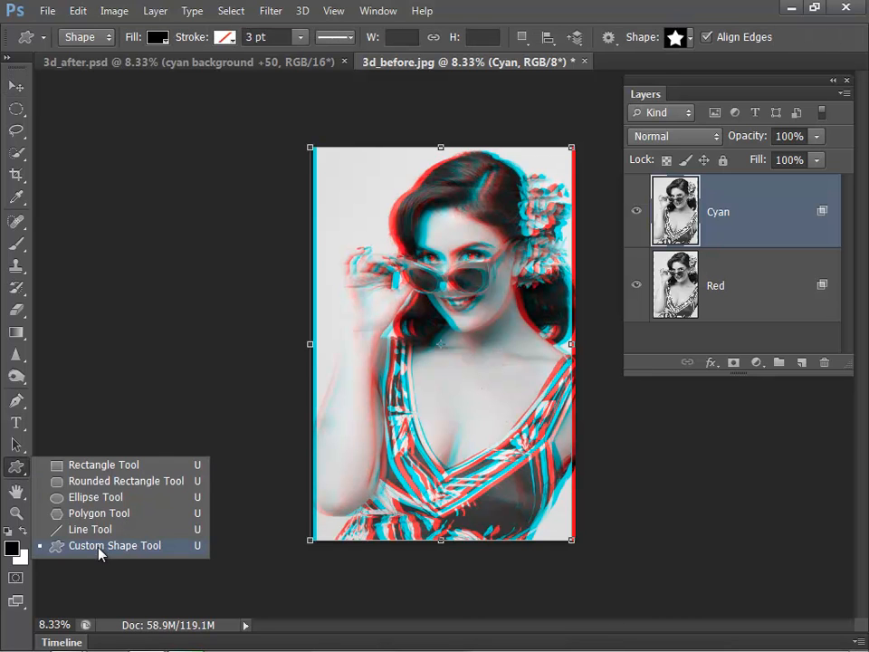
Choose the Custom Shape Tool and pick the five-pointed star preset.
left_click(677, 36)
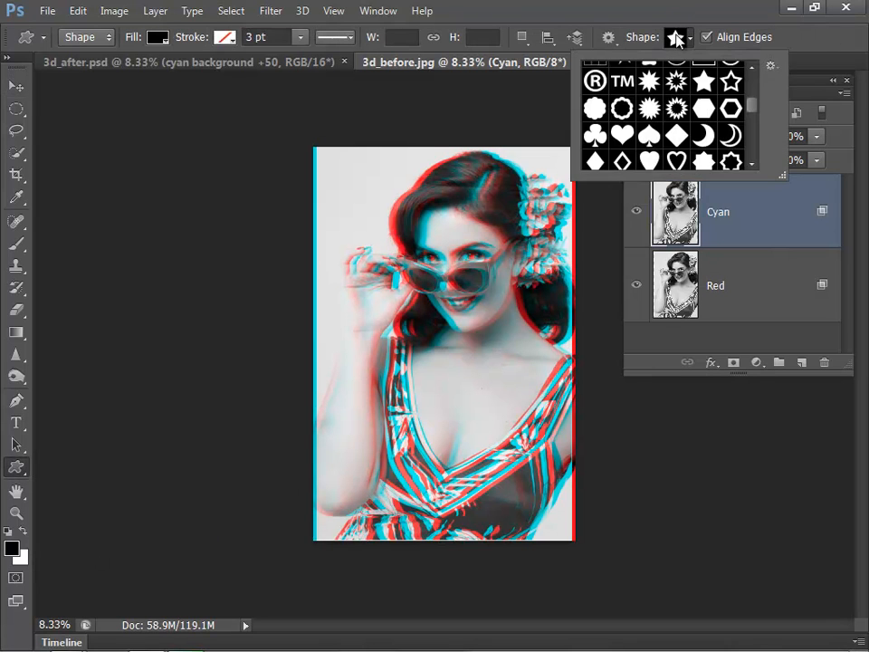
left_click(704, 82)
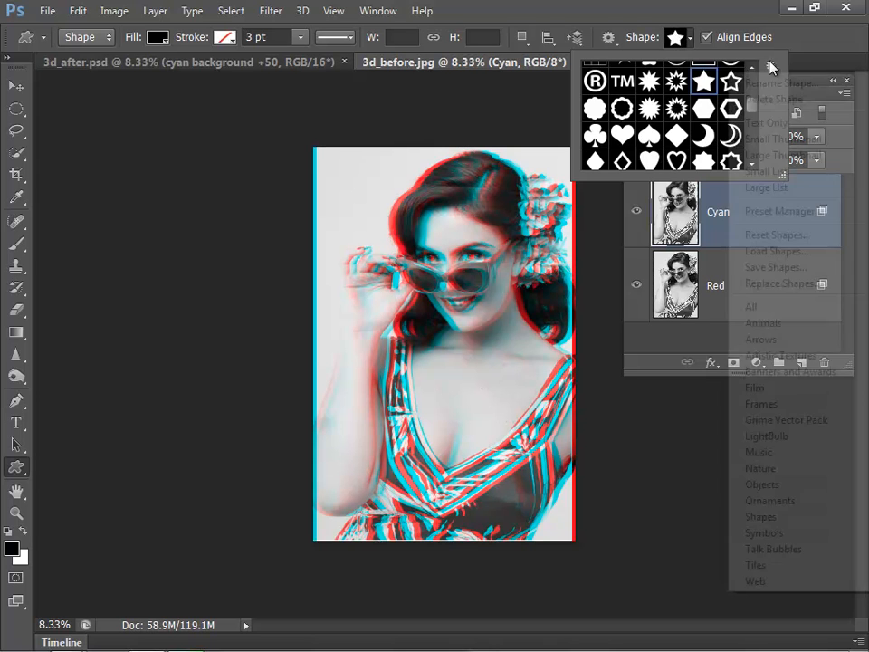
left_click(760, 516)
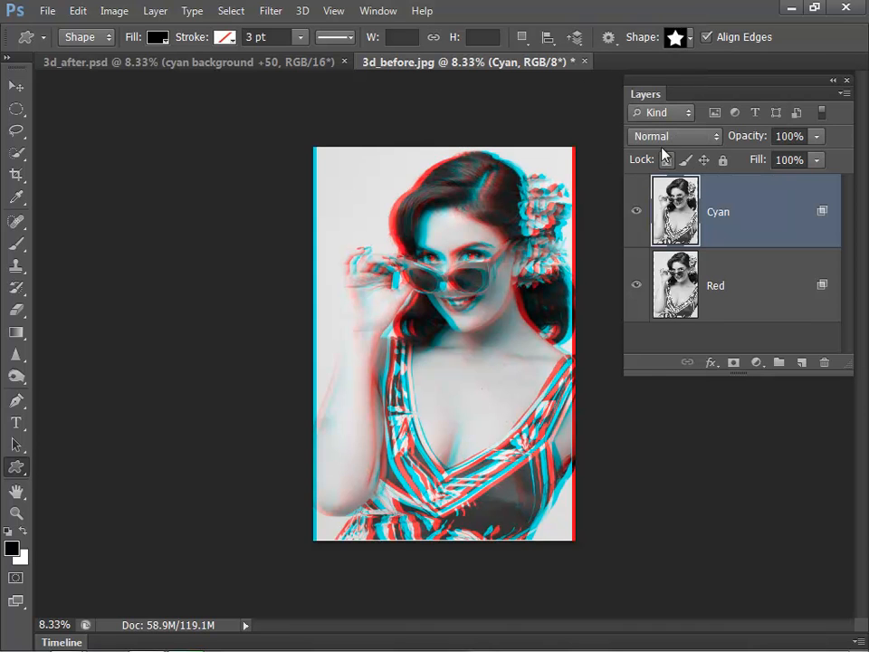
mouse_move(423, 371)
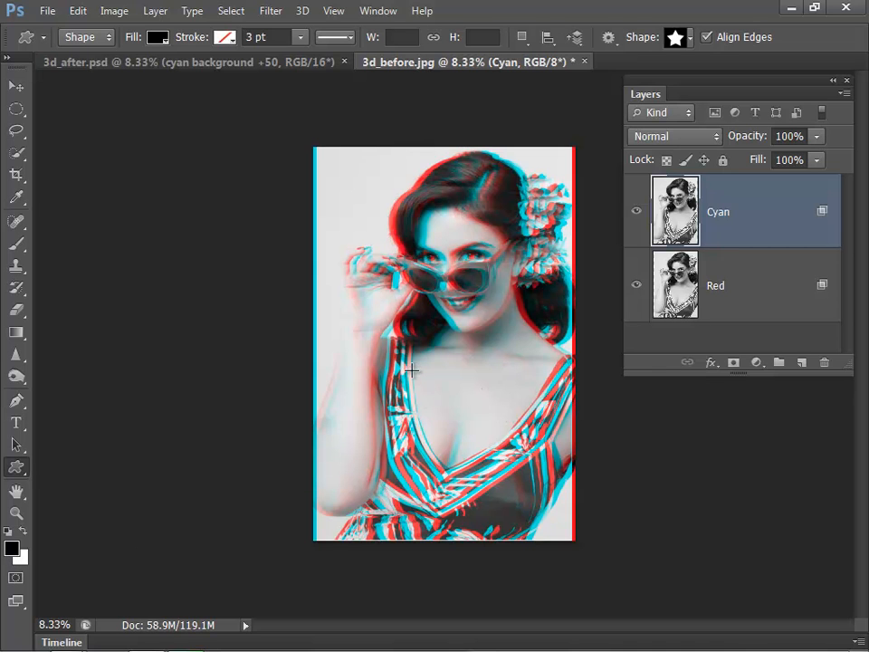
Drag out a large black star shape over the lower right of the portrait.
left_click_drag(413, 370, 612, 565)
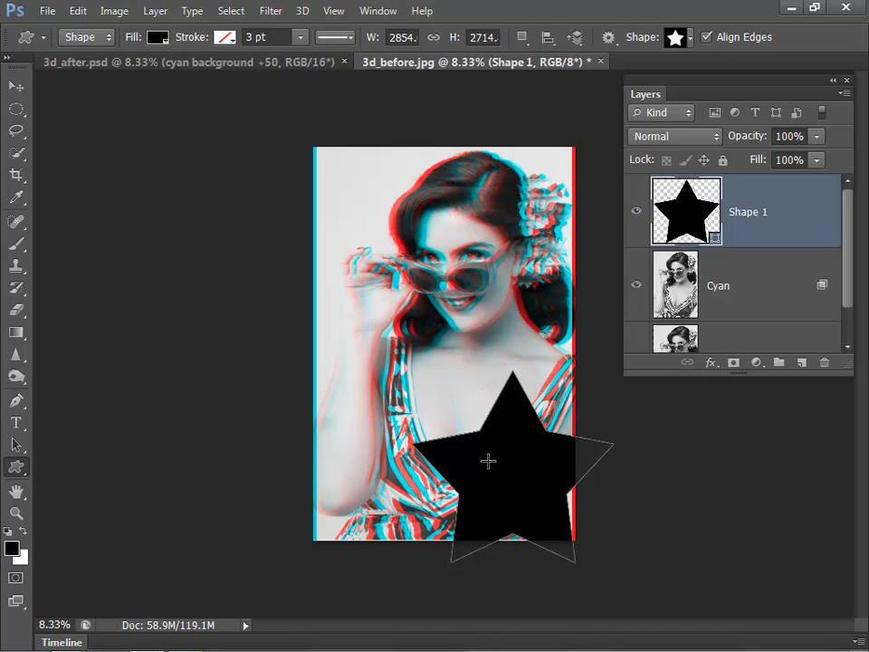
mouse_move(514, 449)
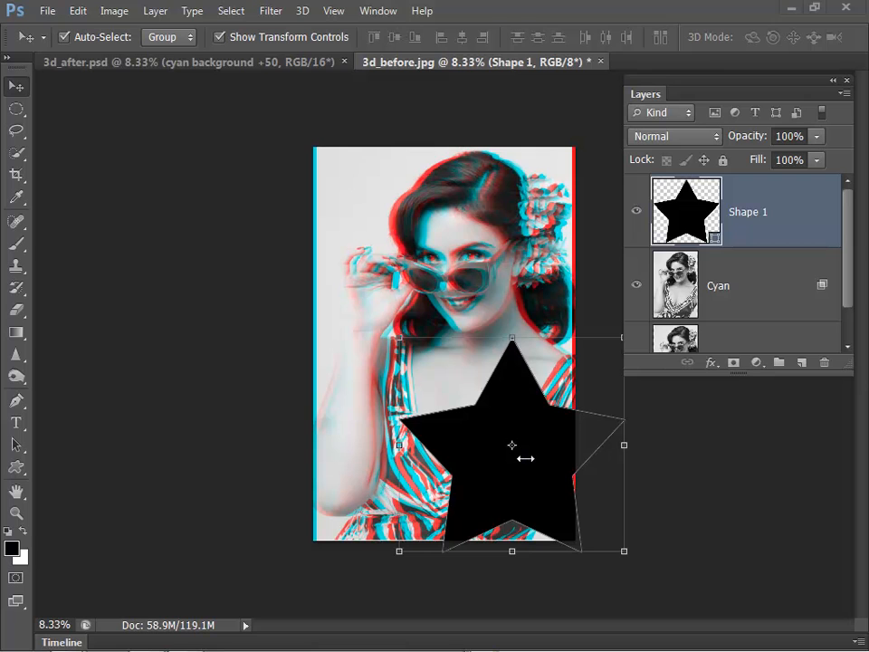
mouse_move(624, 351)
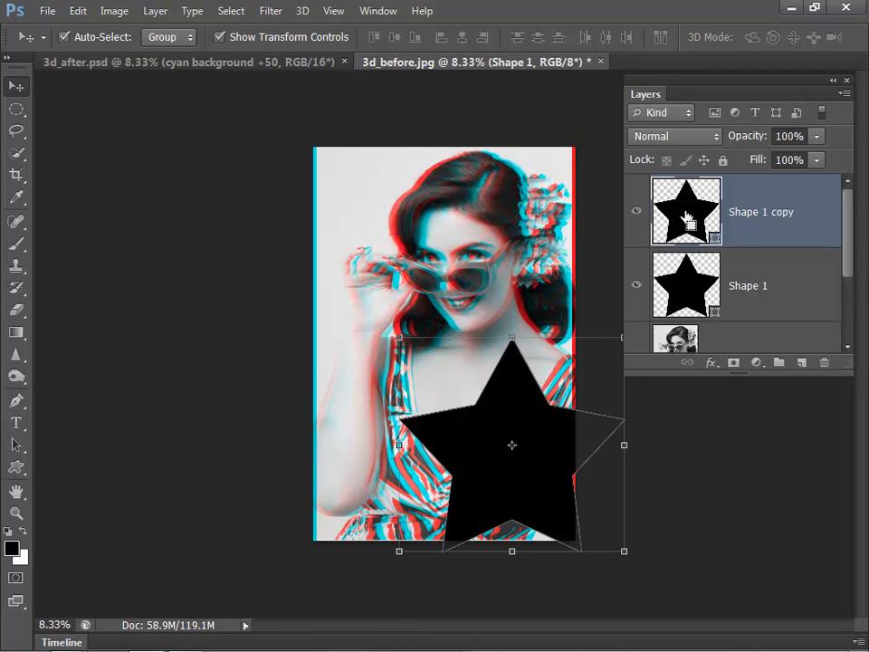
mouse_move(687, 210)
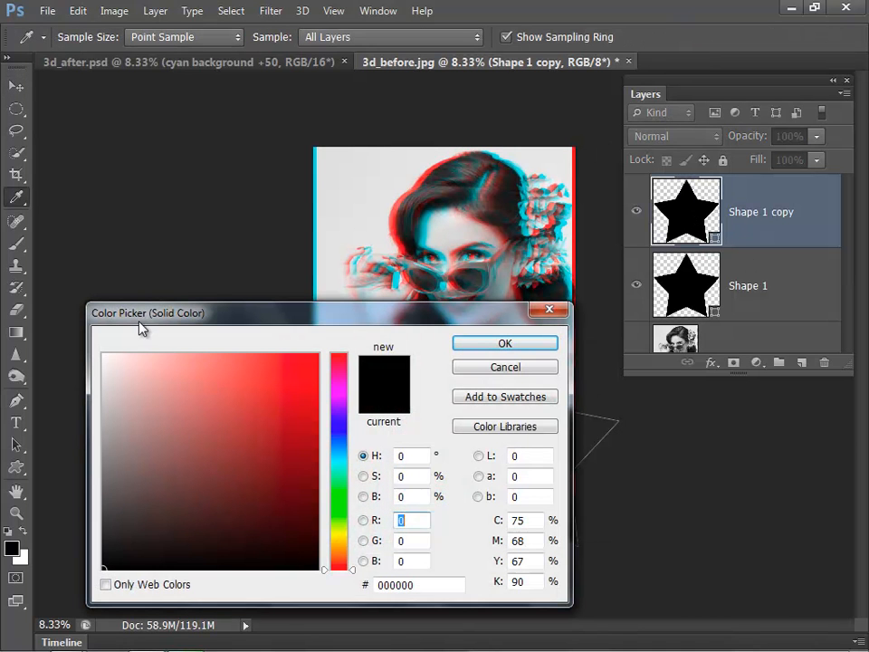
Fill the duplicated star copy with mid grey #808080.
left_click(364, 496)
type("50")
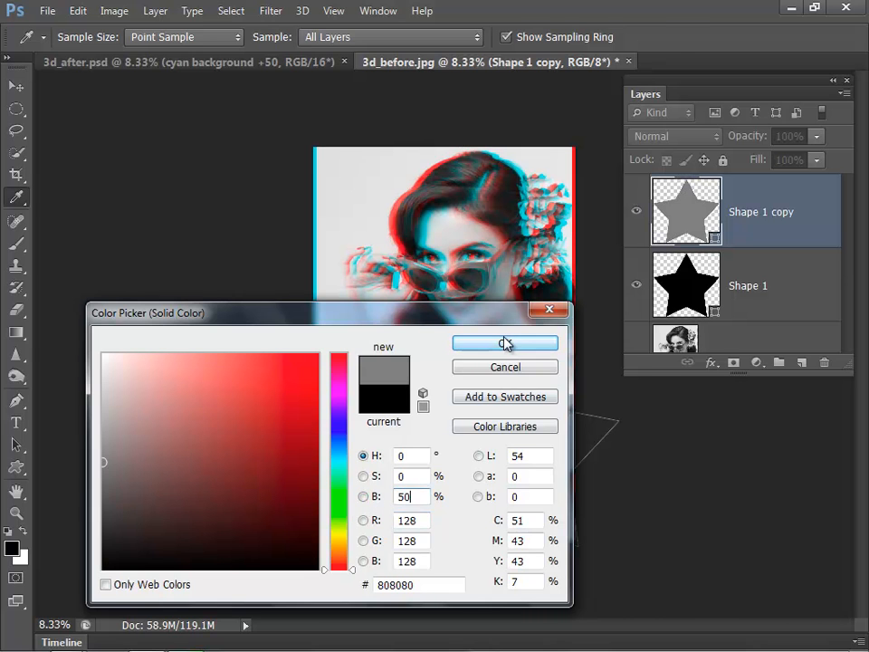
left_click(505, 342)
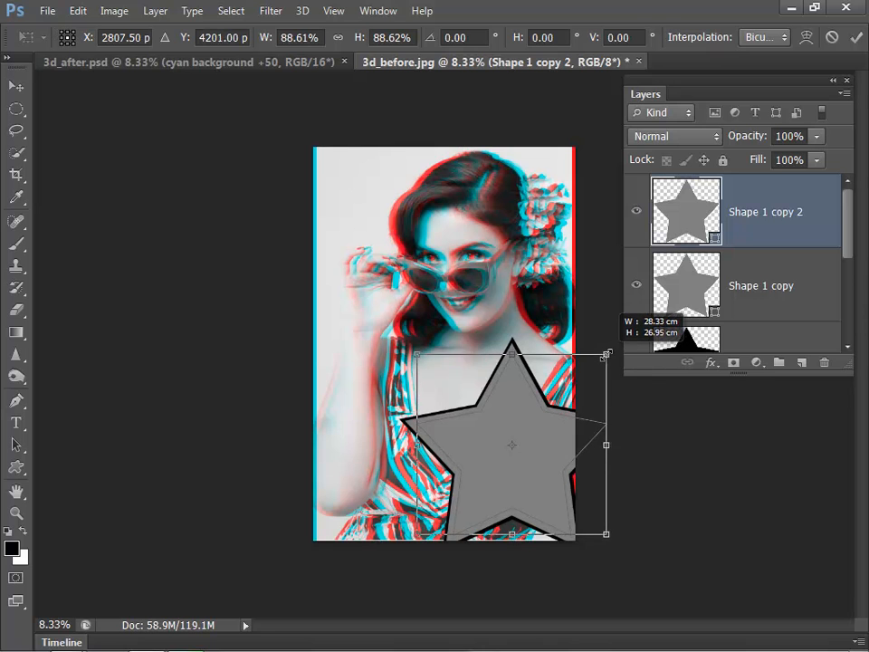
Scale down successive star copies and fill them alternately grey and black to nest five bands.
left_click_drag(607, 353, 599, 353)
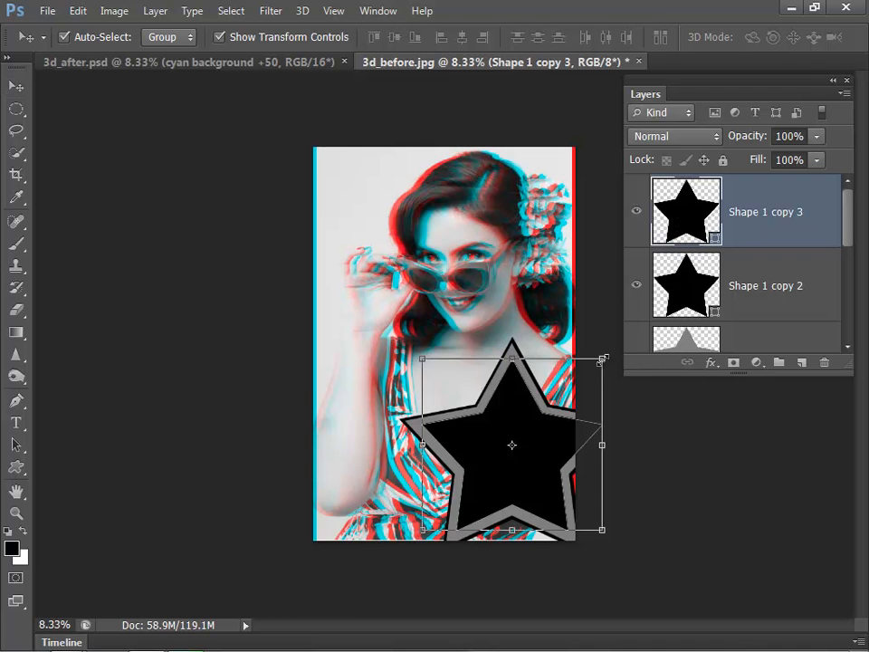
key("Ctrl+T")
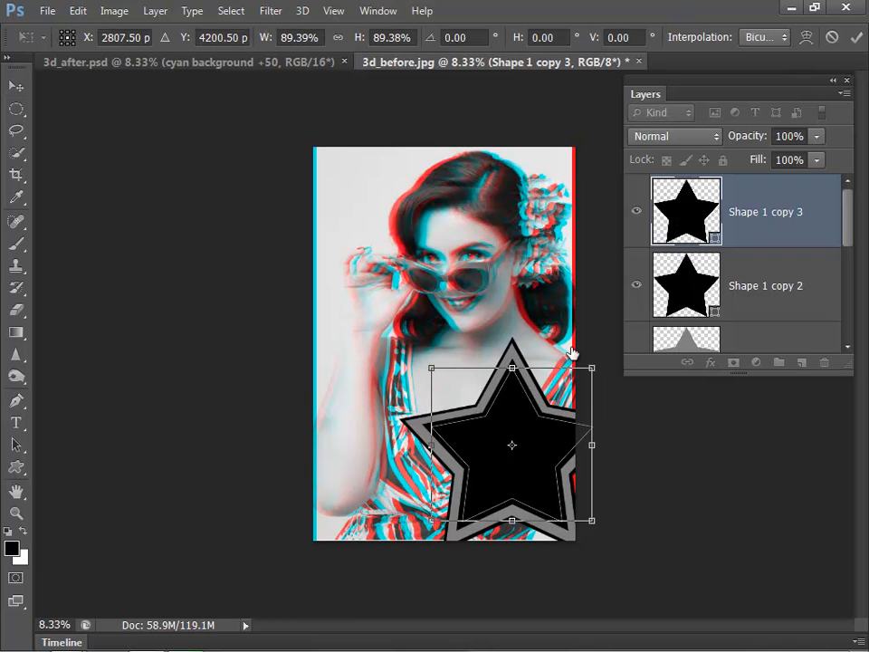
left_click(14, 85)
type("50")
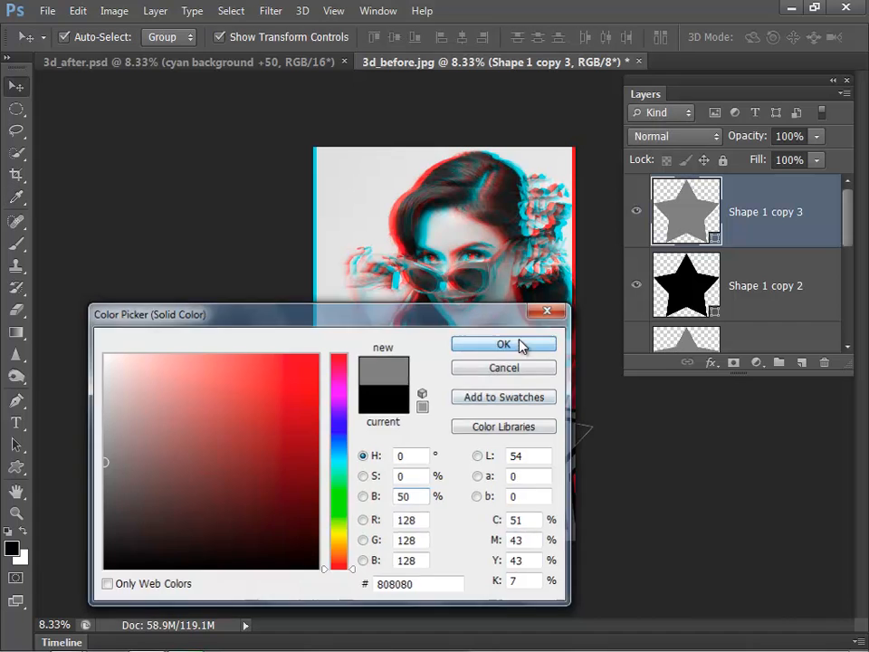
left_click(504, 344)
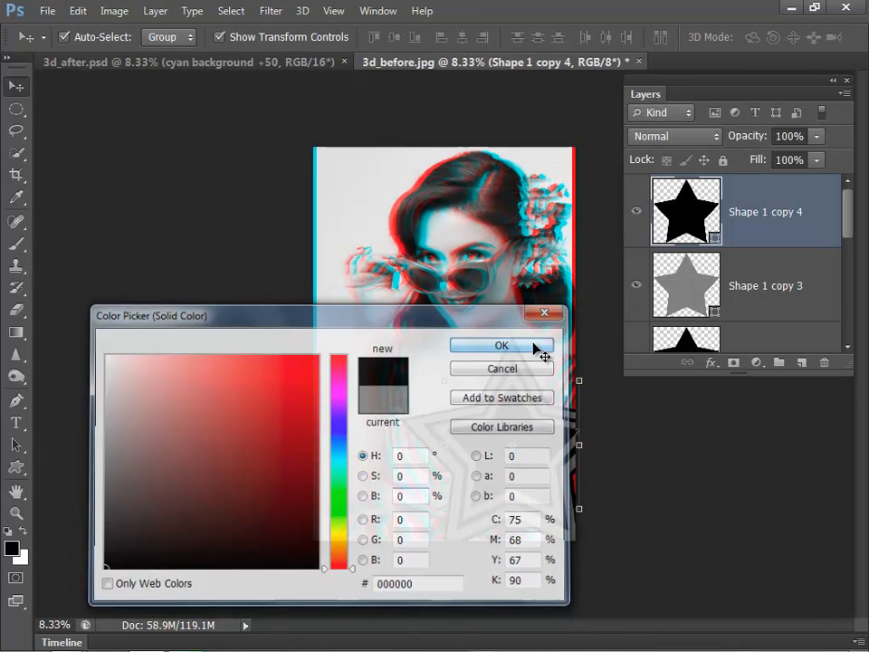
left_click(502, 344)
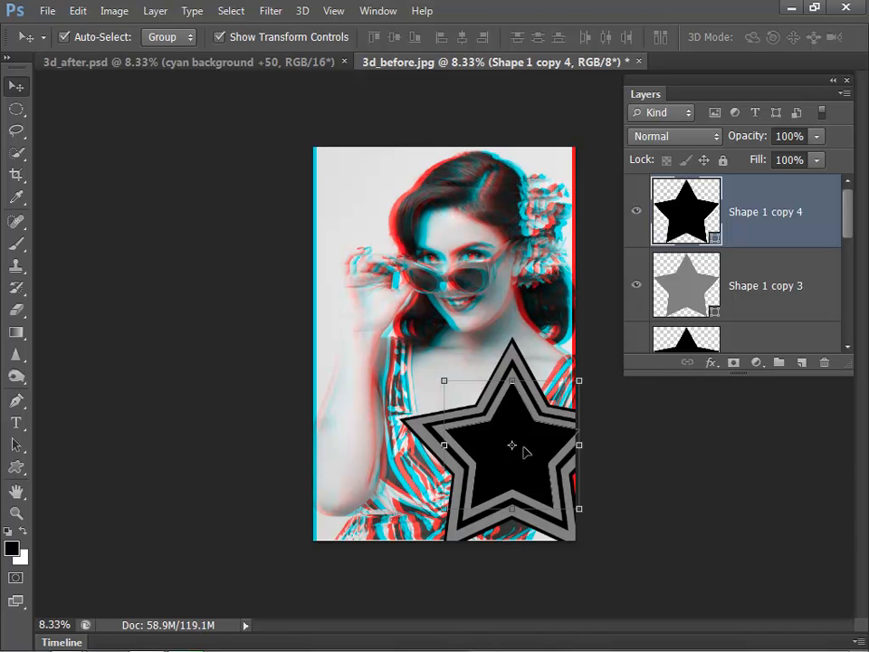
mouse_move(849, 239)
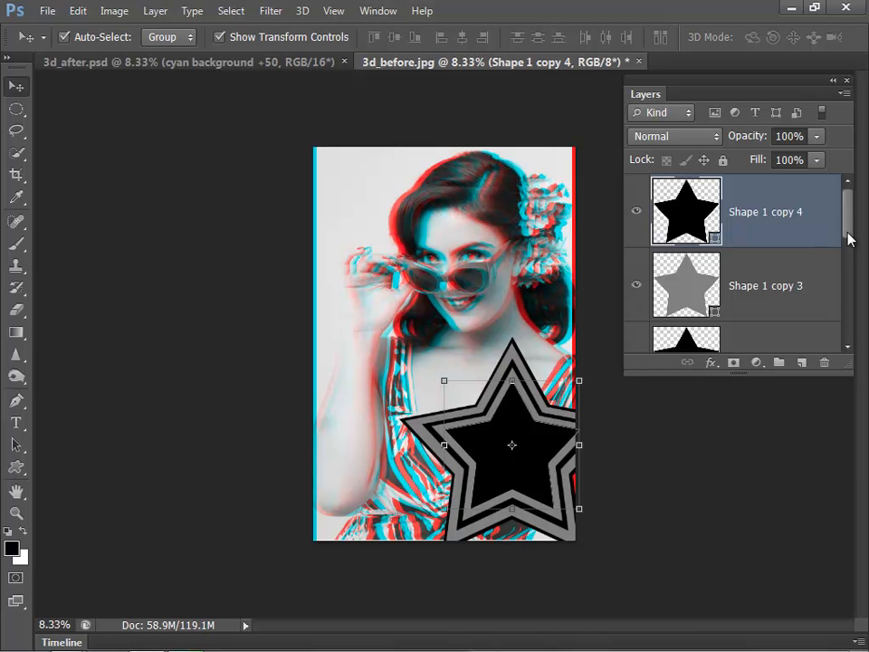
scroll("down", 3)
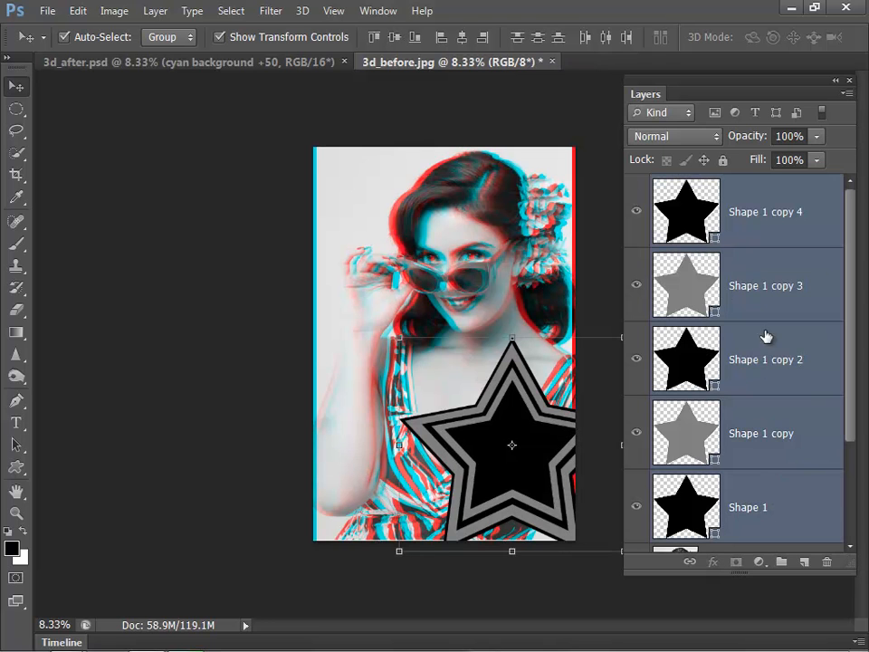
Group the five star shape layers into a new group named 'Star'.
left_click(847, 94)
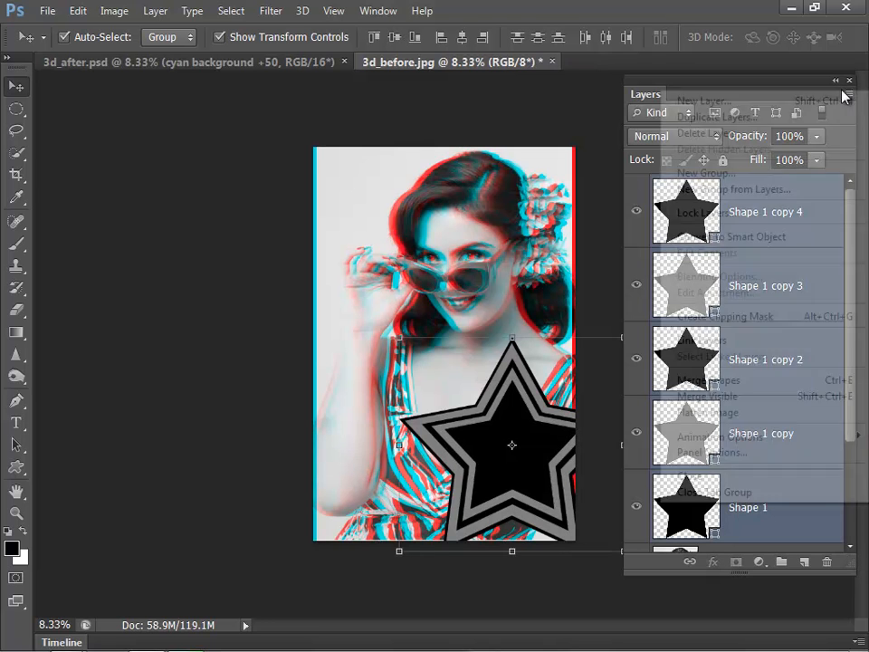
left_click(842, 98)
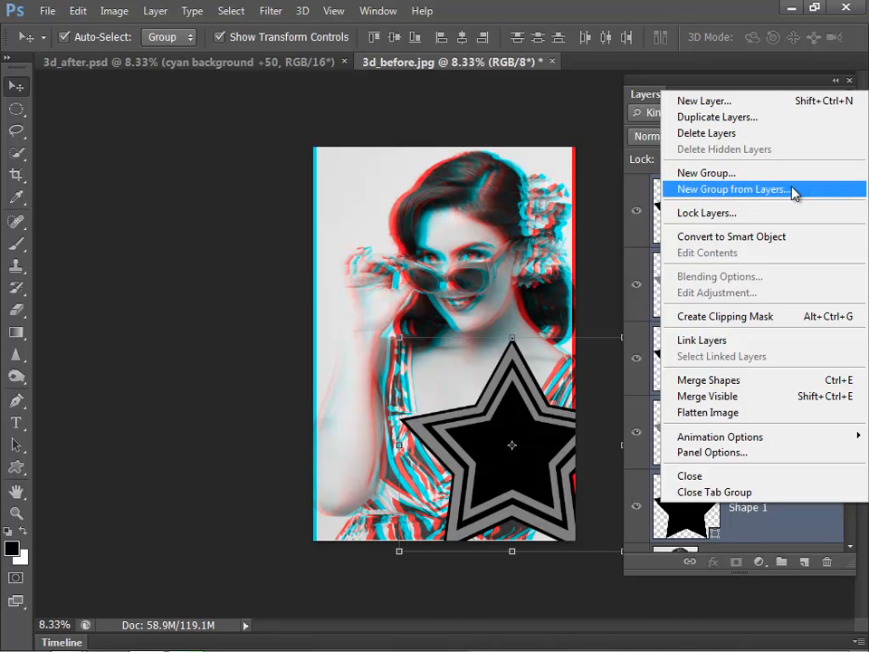
left_click(731, 190)
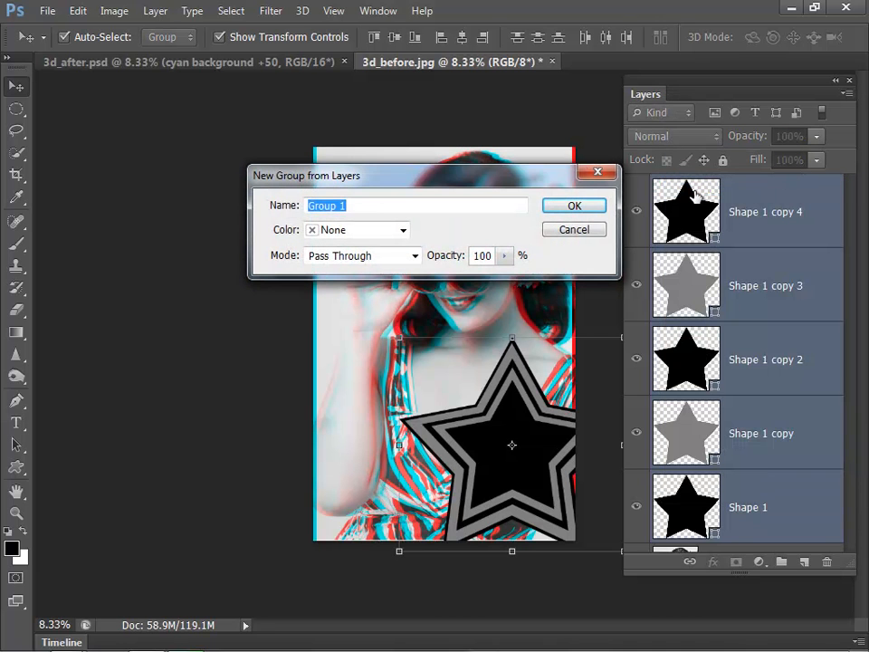
left_click(574, 206)
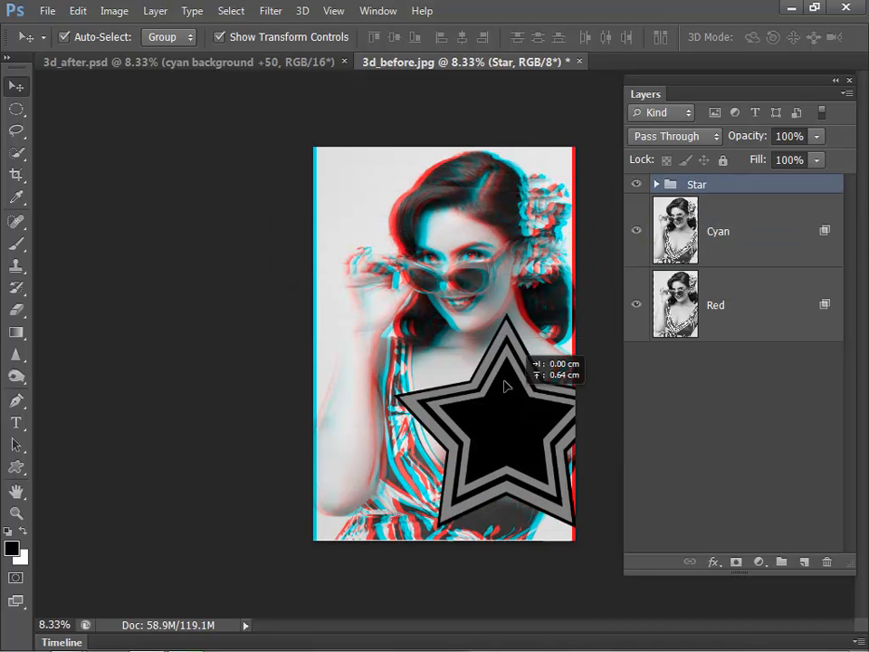
Move the star lower and to the right on the photo.
left_click_drag(506, 384, 511, 434)
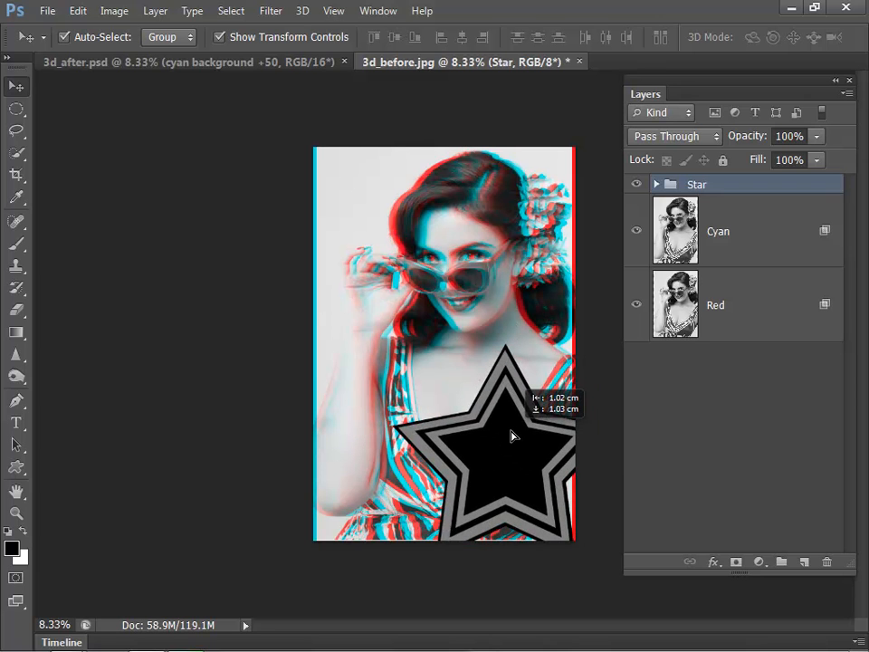
left_click_drag(511, 434, 511, 417)
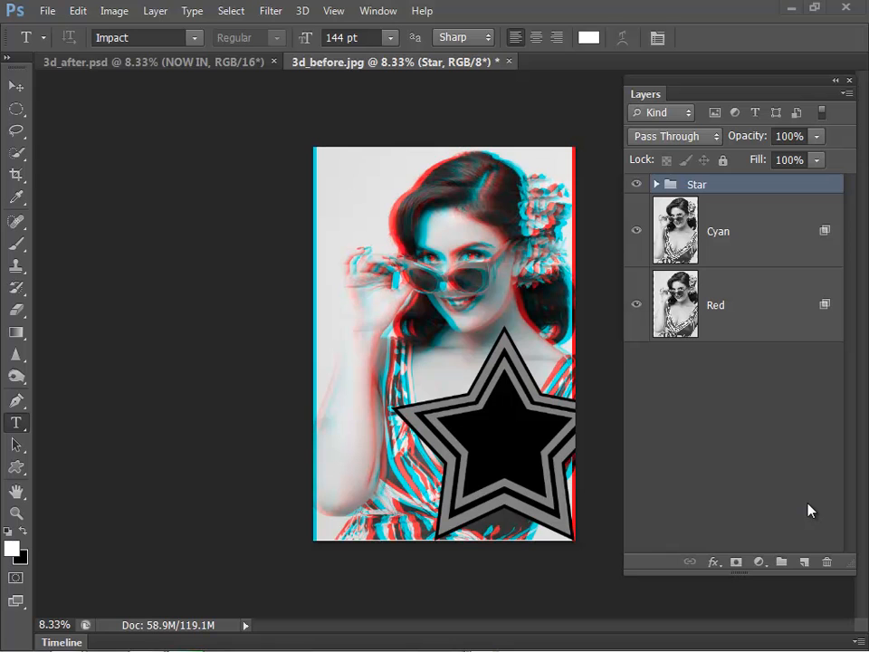
mouse_move(14, 380)
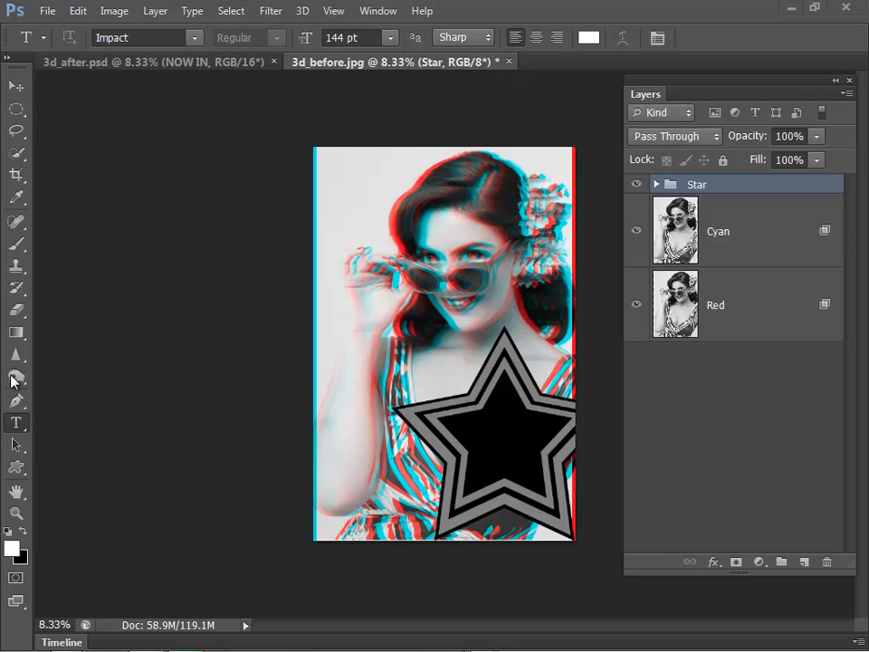
mouse_move(152, 257)
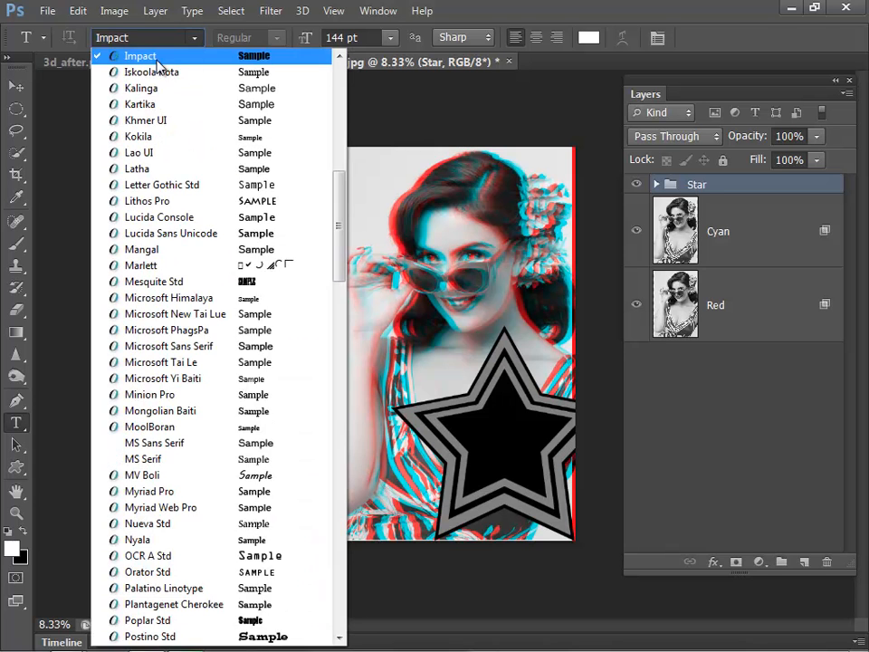
Add white 'NOW IN' text in Impact across the top of the star.
left_click(141, 54)
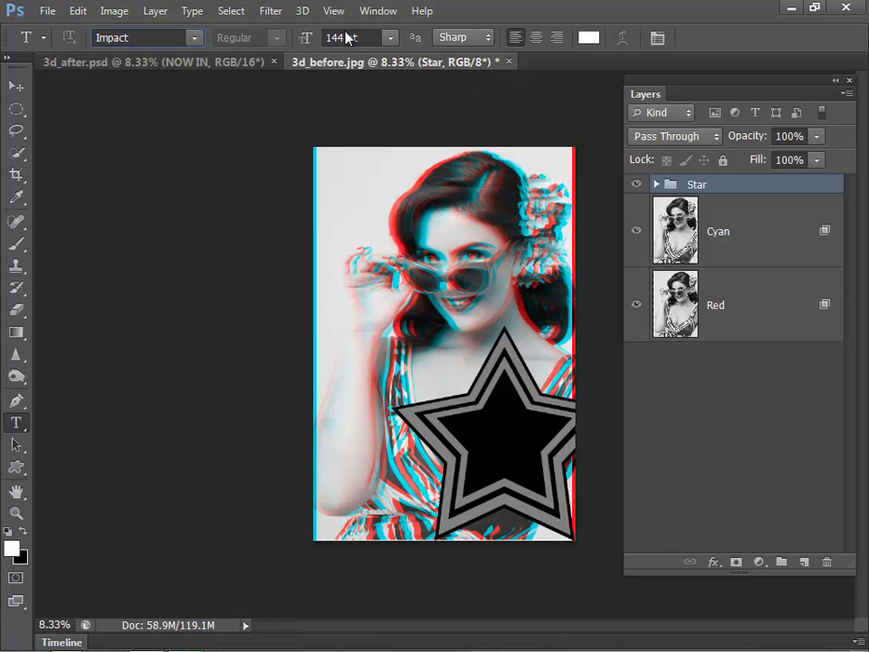
mouse_move(348, 38)
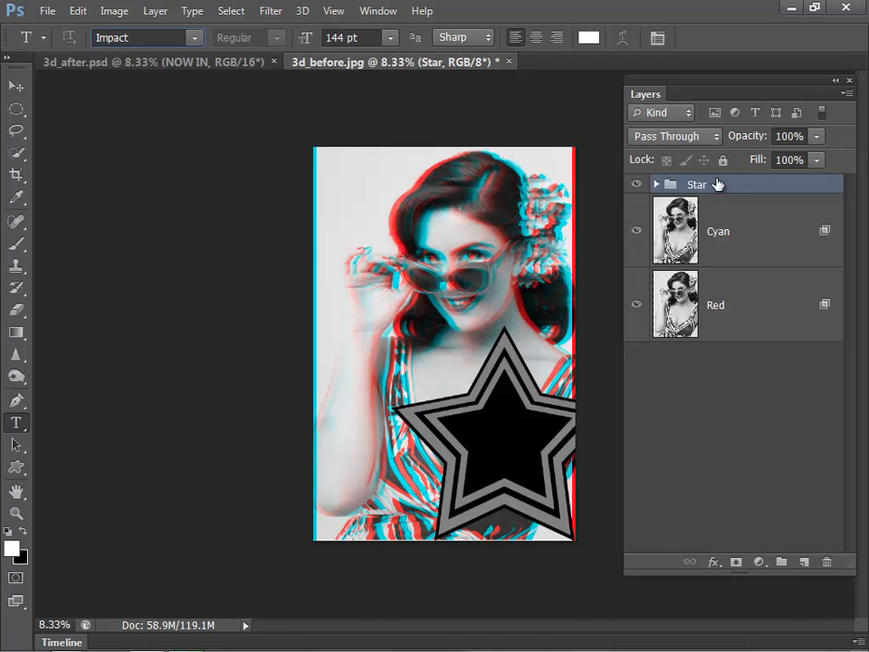
mouse_move(727, 185)
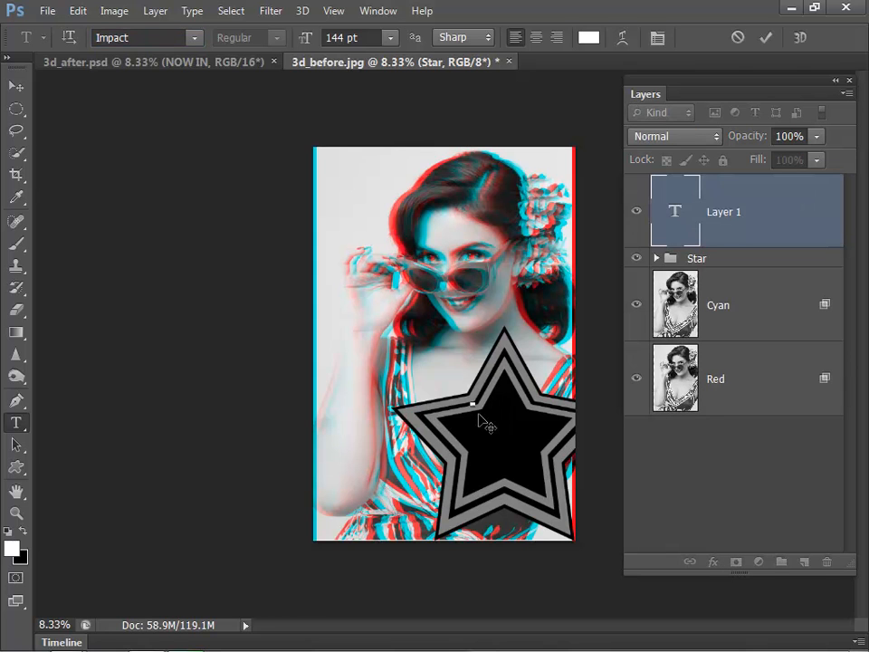
type("NOW IN")
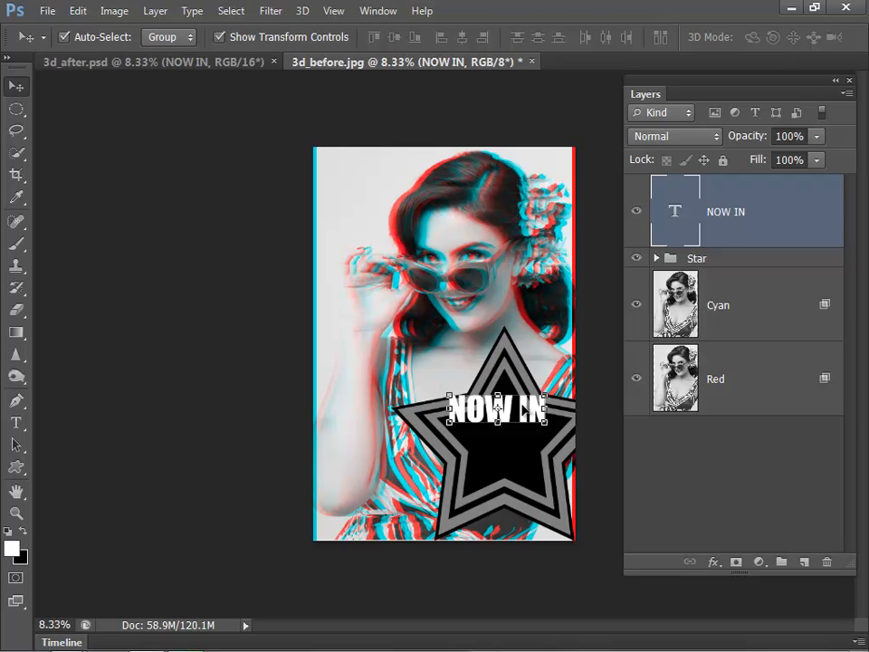
mouse_move(487, 507)
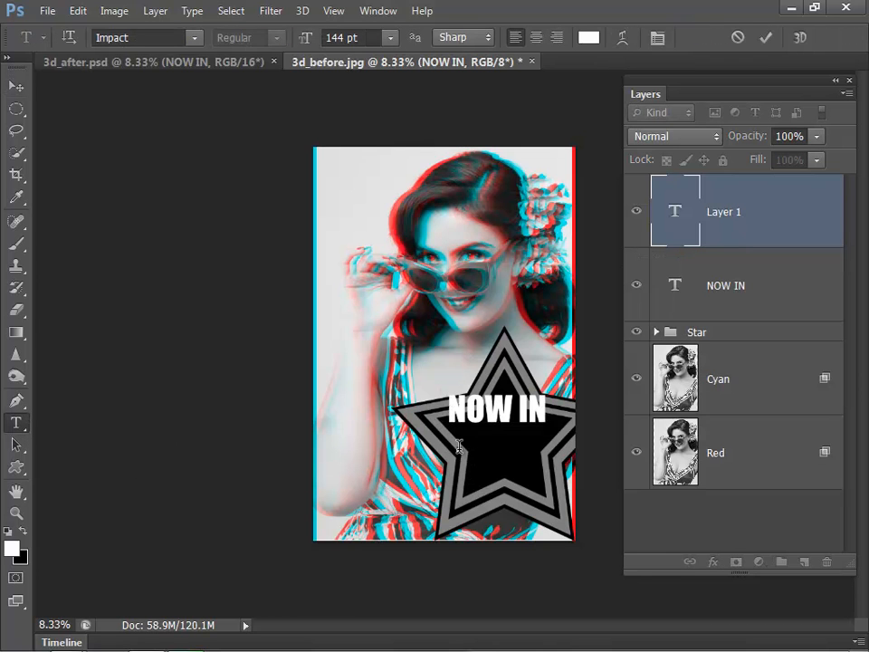
Add white '3D' text at 444 pt beneath 'NOW IN' on the star.
type("3D")
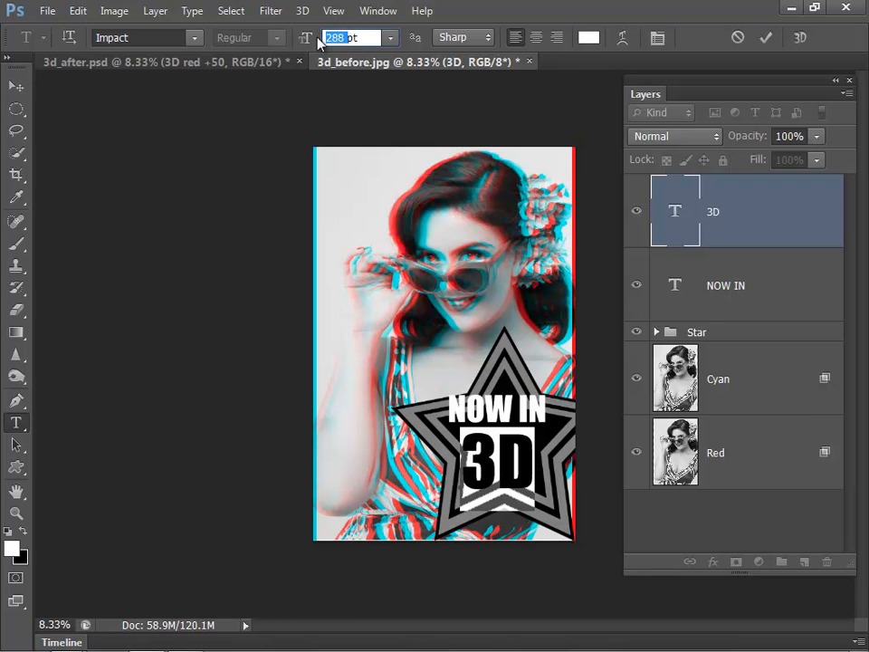
type("444")
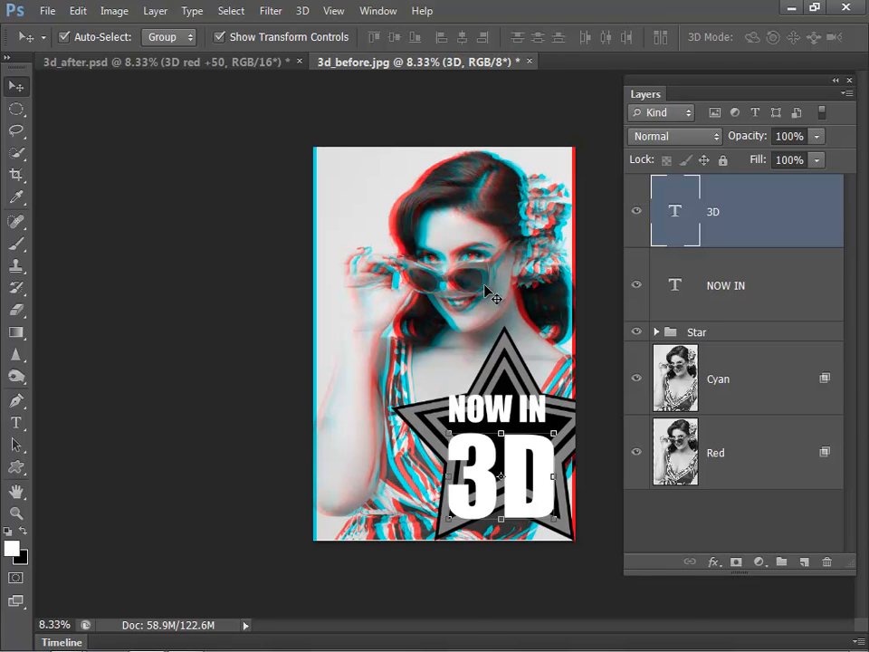
mouse_move(775, 203)
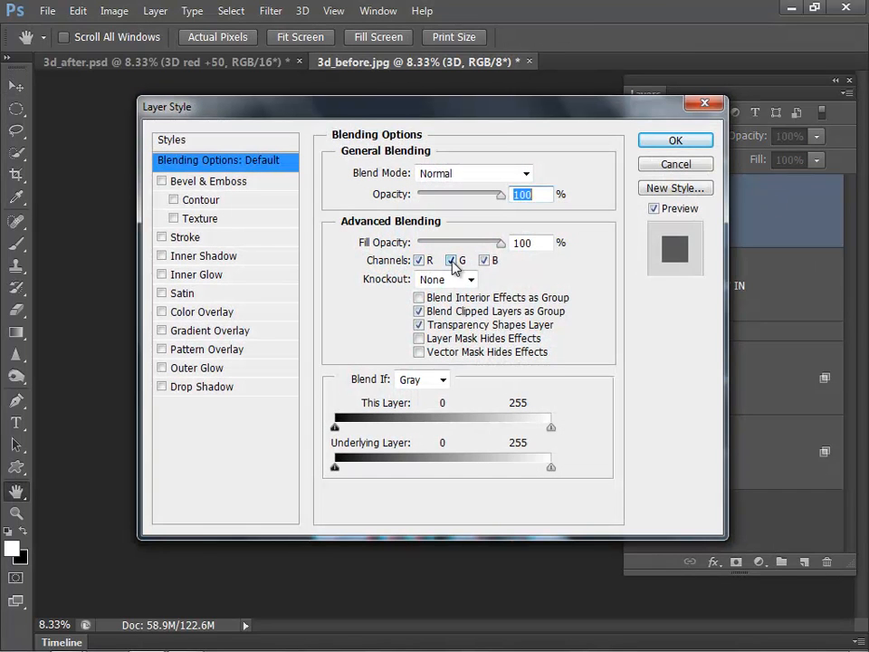
Limit the 3D text to the red channel, then duplicate and rename the copy '3D Cyan'.
left_click(451, 261)
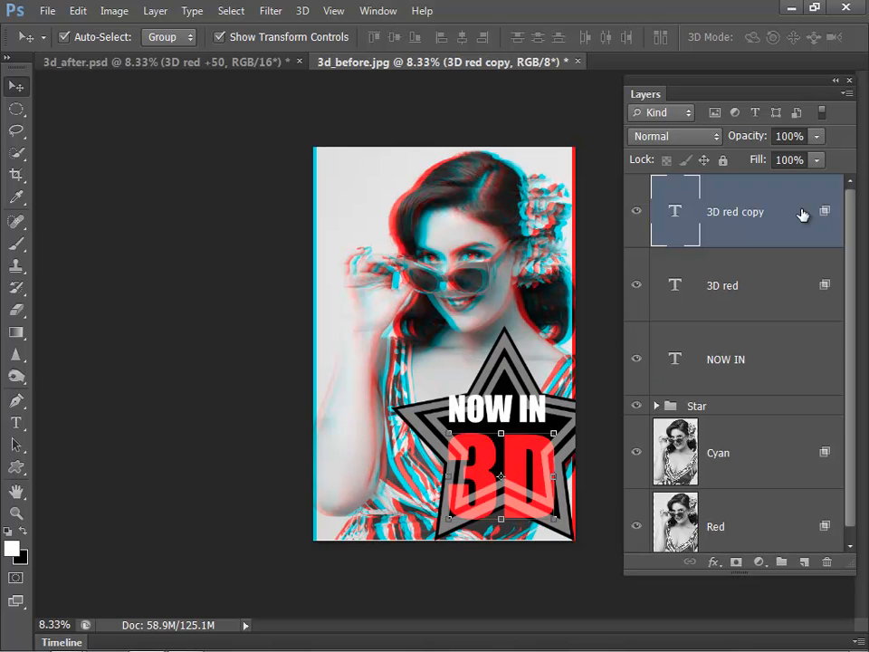
double_click(735, 210)
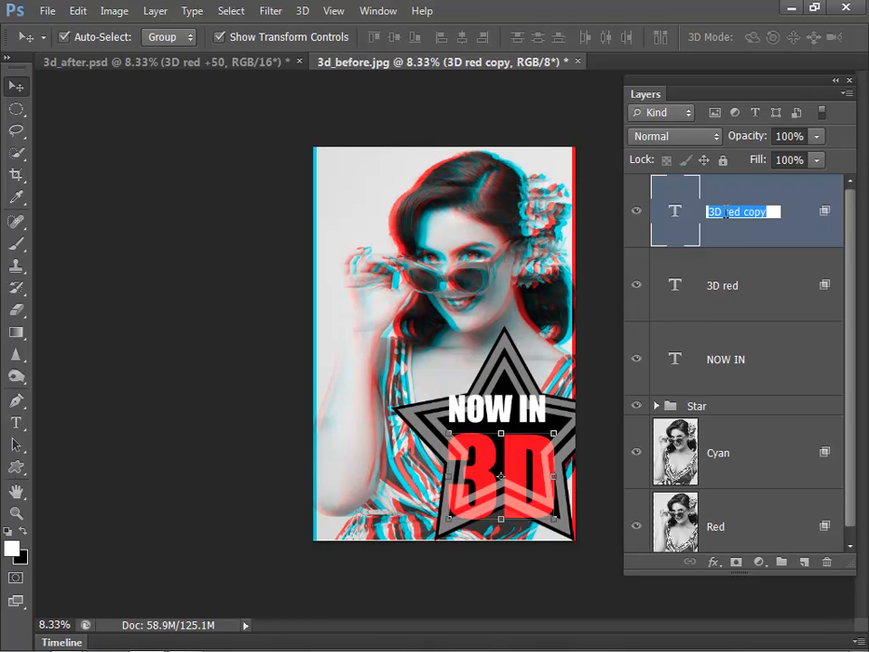
type("3D Cyan")
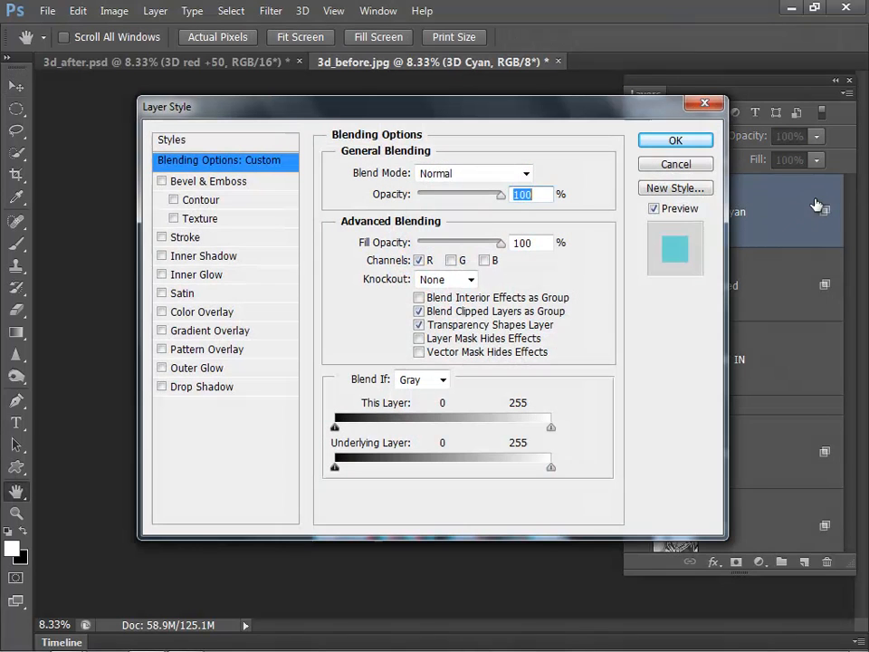
Set the 3D Cyan copy to blend only the green and blue channels.
left_click(483, 261)
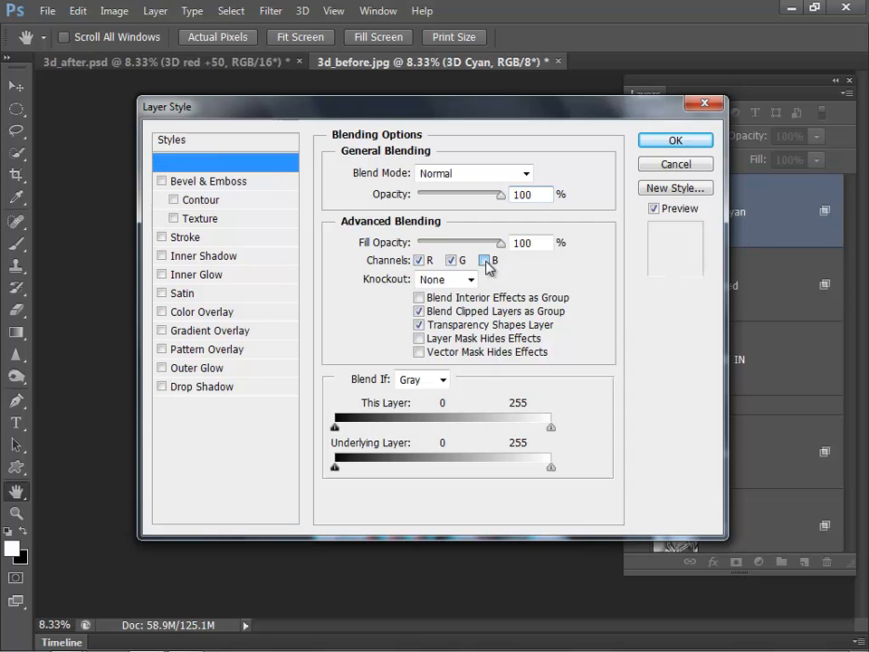
left_click(673, 140)
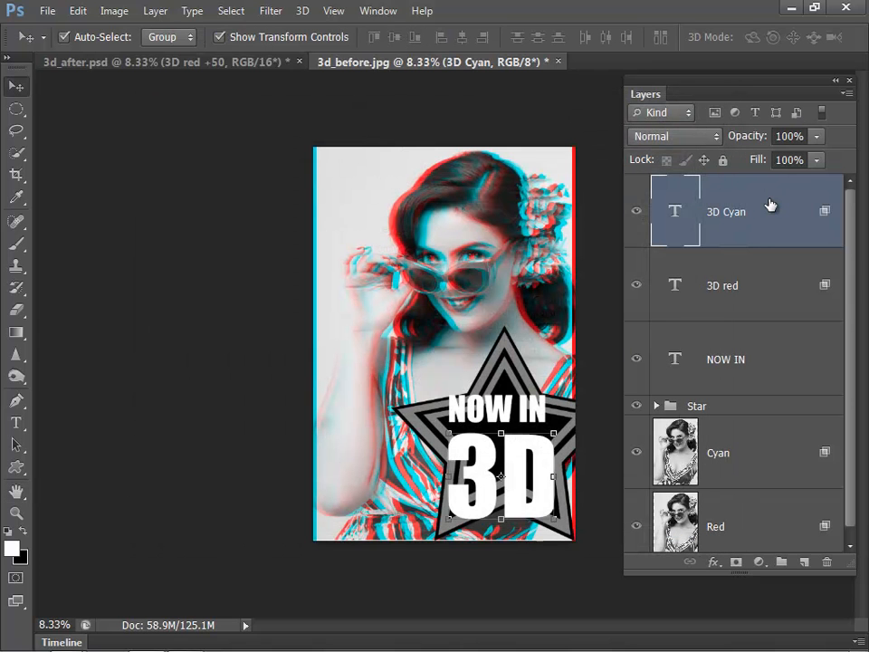
left_click(723, 286)
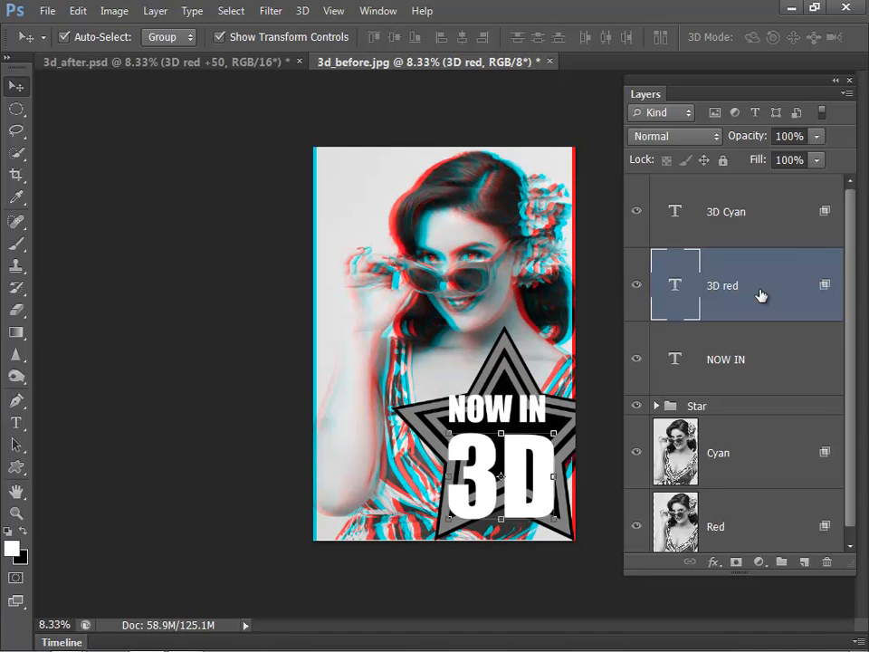
mouse_move(413, 380)
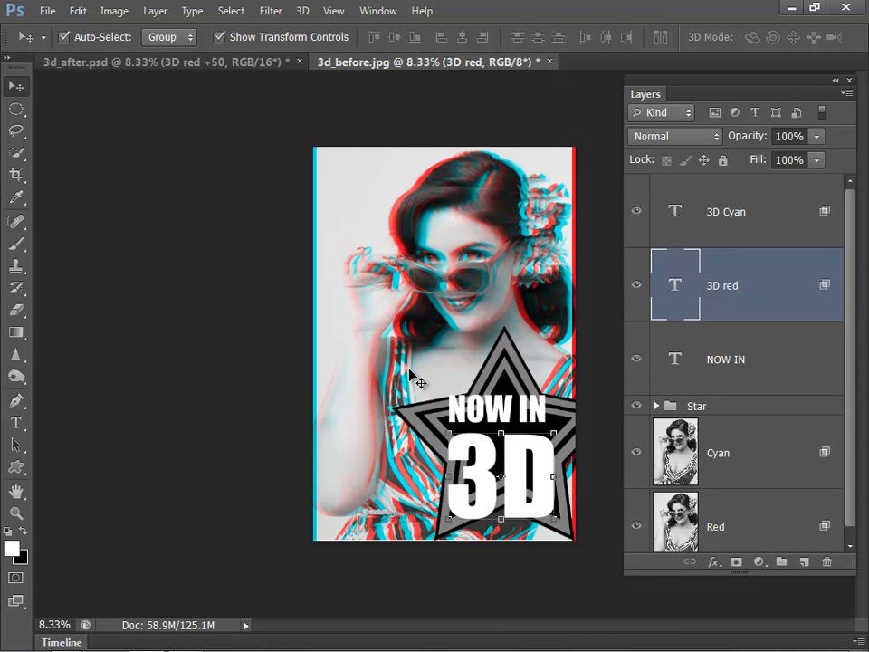
mouse_move(504, 243)
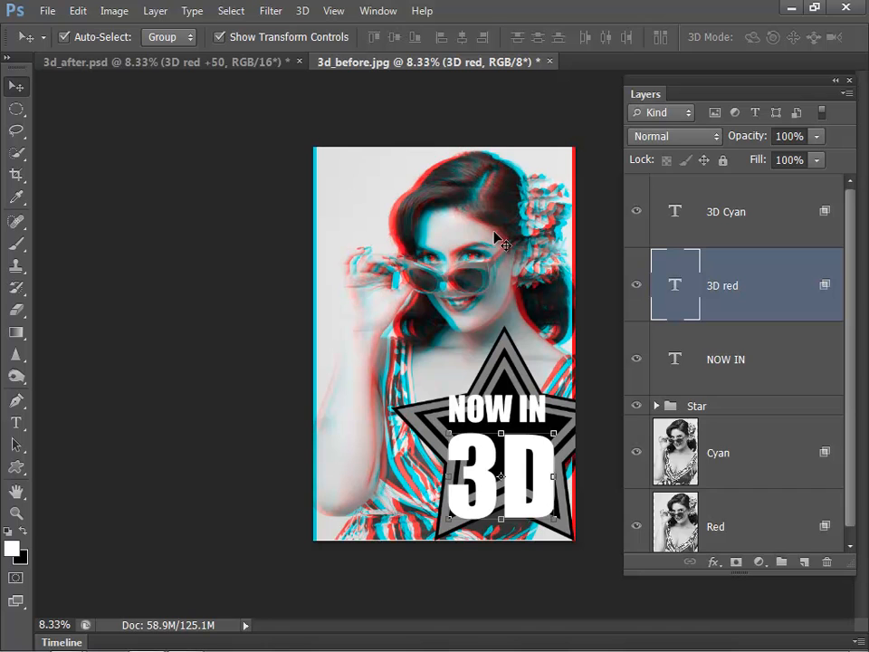
mouse_move(489, 281)
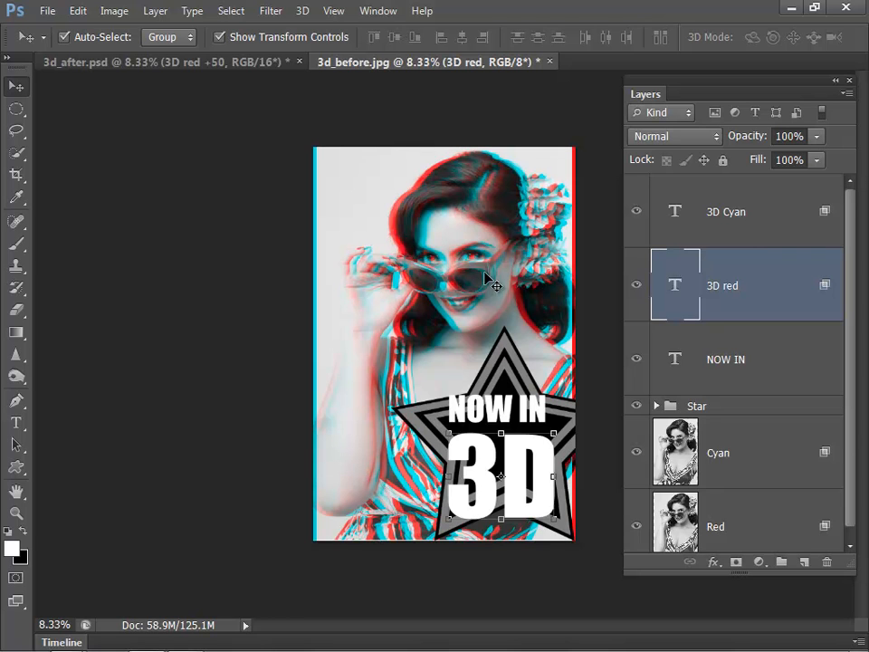
mouse_move(764, 273)
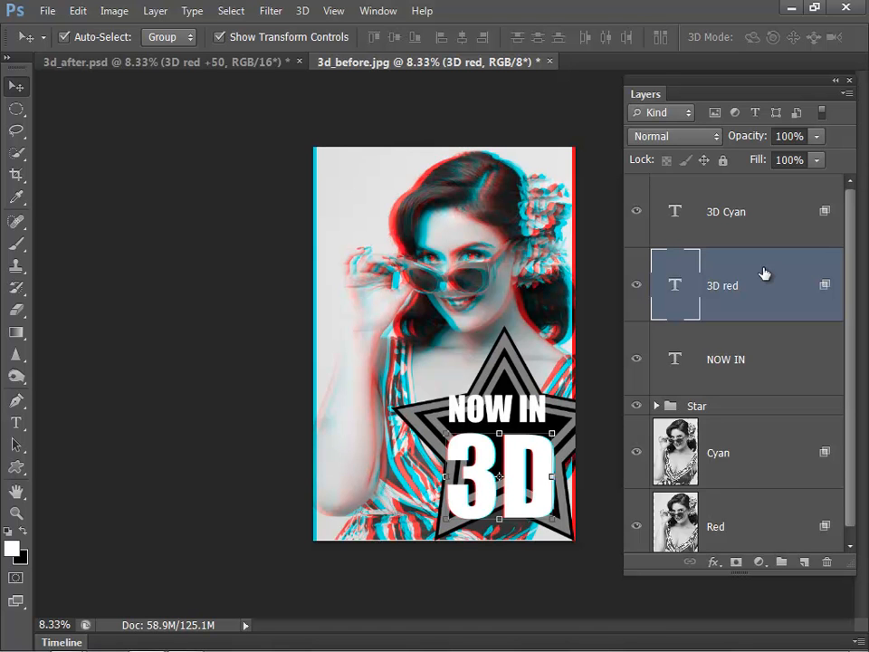
Select the 3D Cyan layer and nudge it apart from 3D red for anaglyph fringes.
left_click(724, 210)
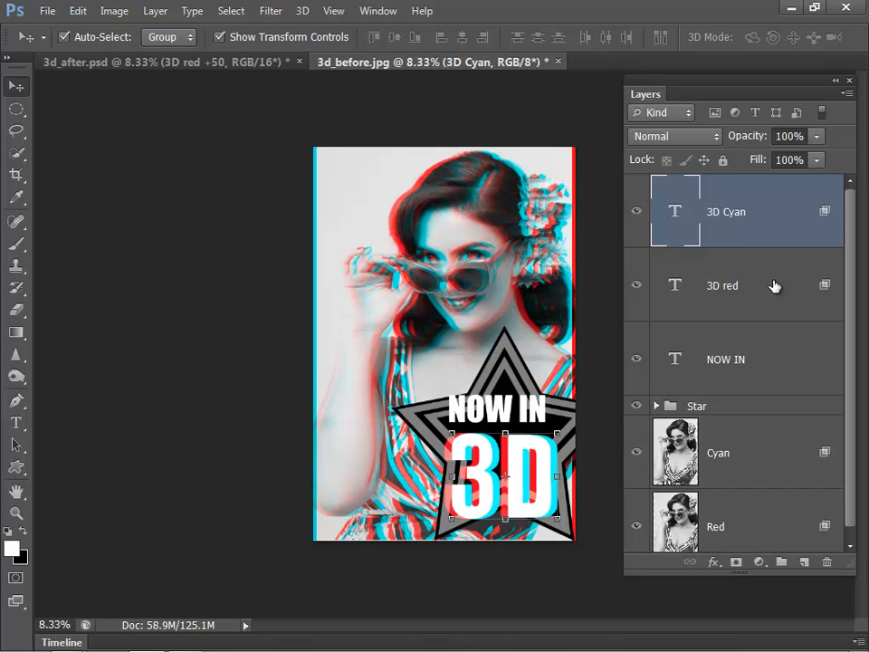
mouse_move(3, 134)
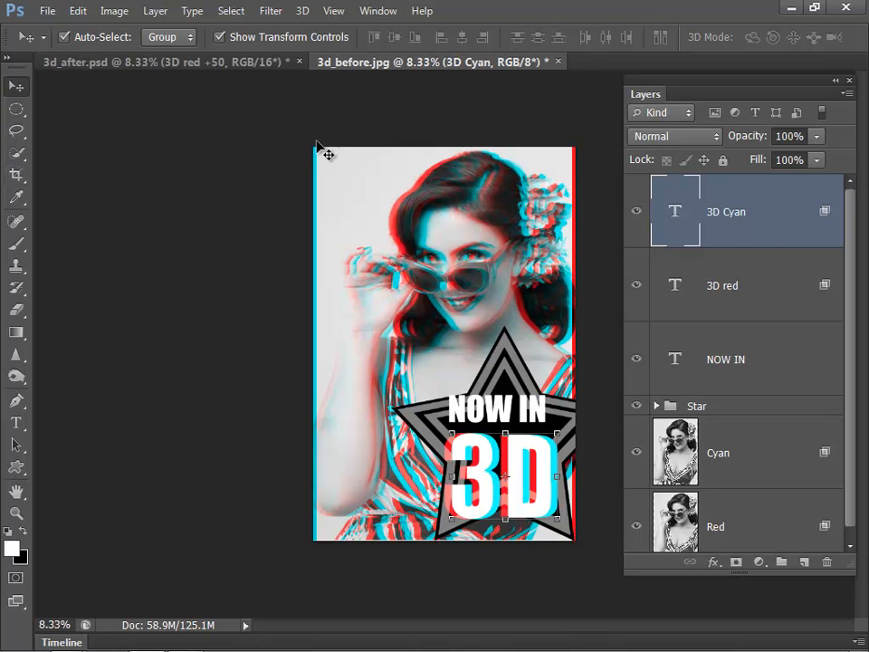
mouse_move(9, 166)
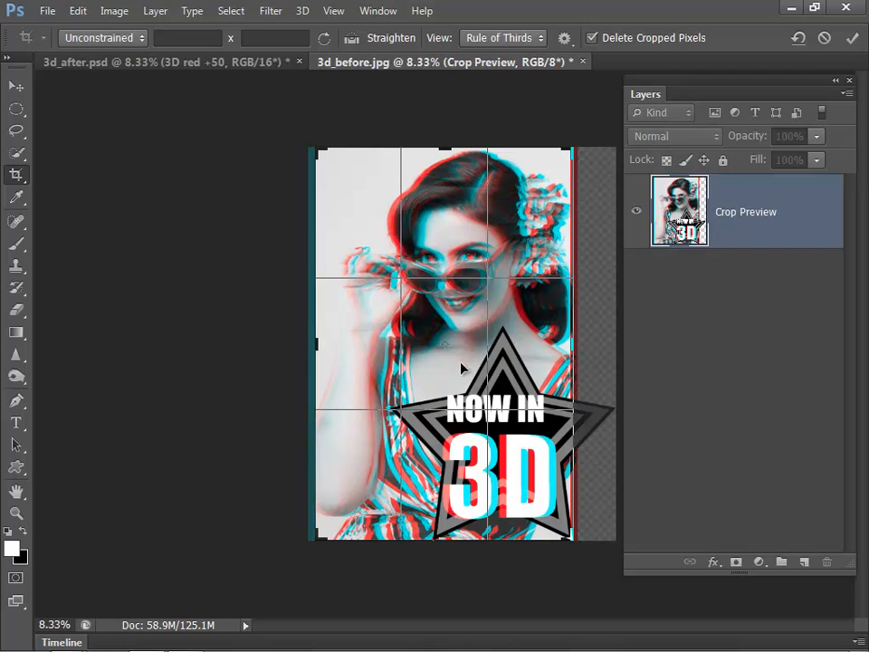
Drag the right crop handle inward to trim the poster's right edge.
left_click_drag(615, 342, 570, 348)
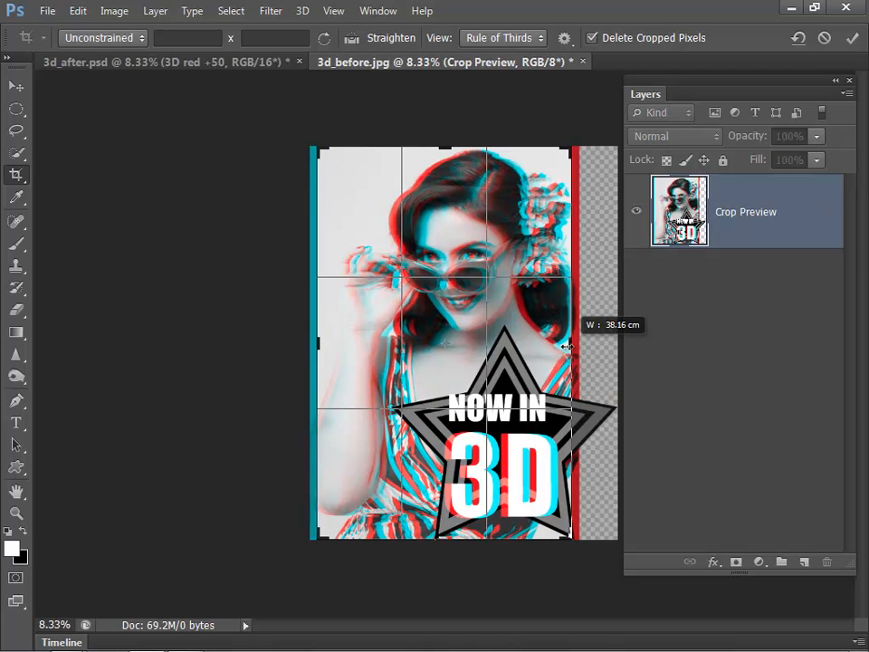